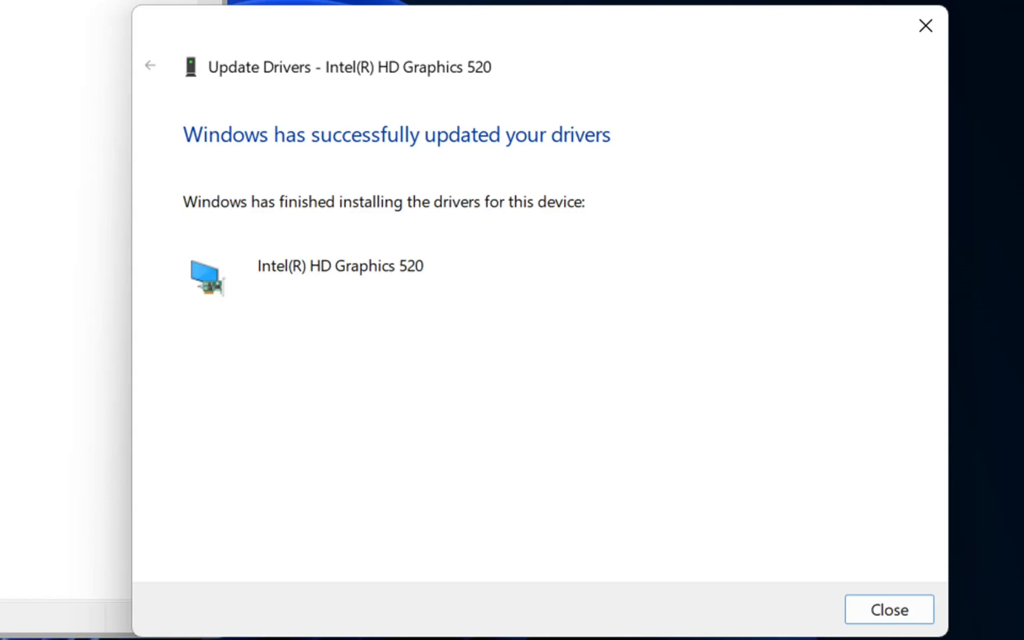
# Step: Close the successful Intel HD Graphics 520 driver update window
pyautogui.click(888, 609)
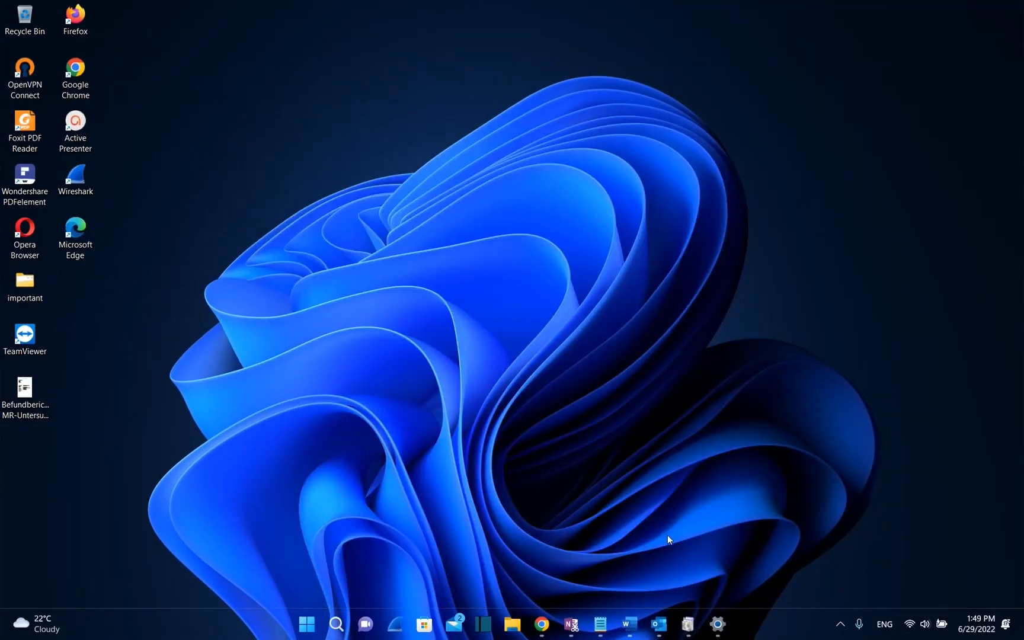
pyautogui.moveTo(482, 373)
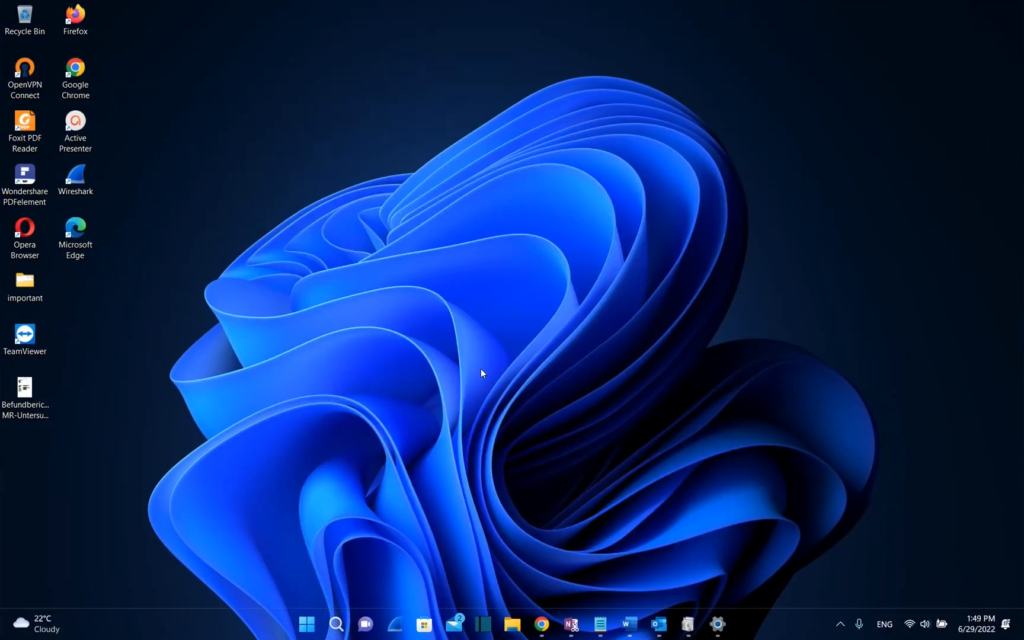
pyautogui.moveTo(480, 384)
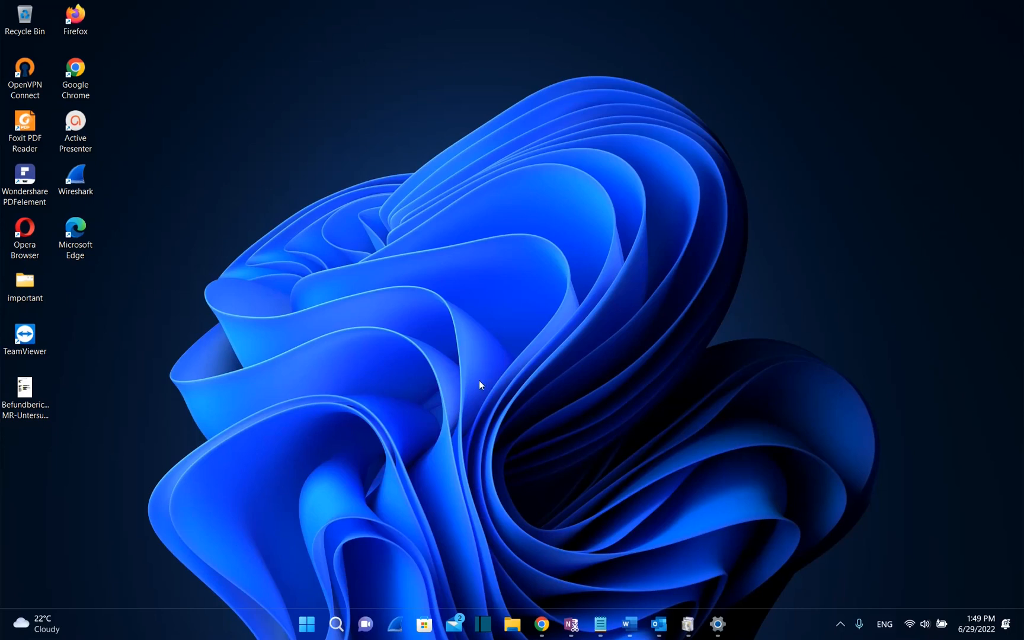
# Step: Search Windows for 'device manager'
pyautogui.click(335, 623)
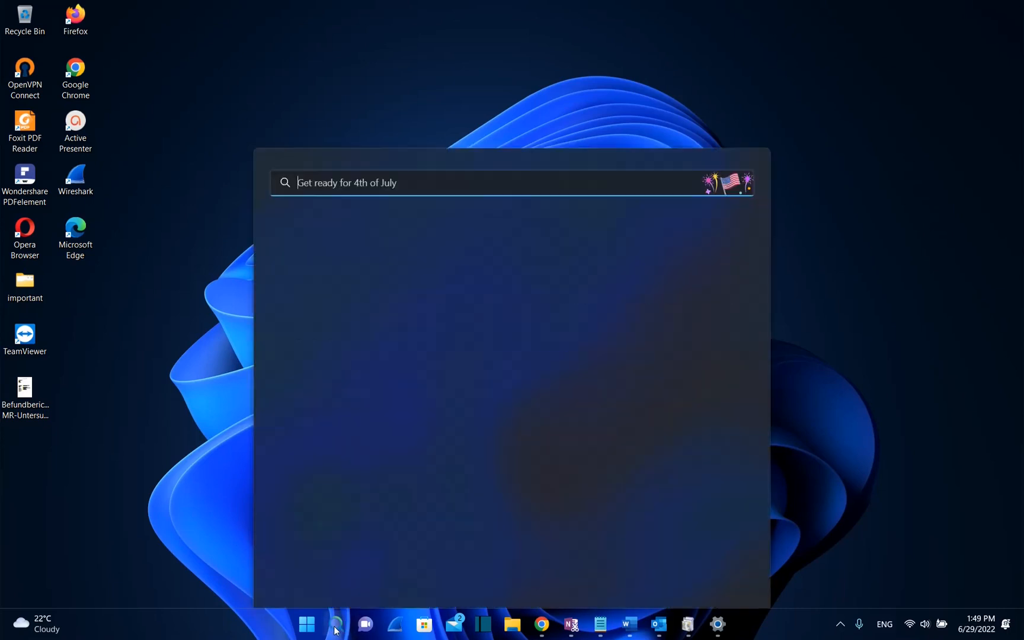
pyautogui.write('device mana')
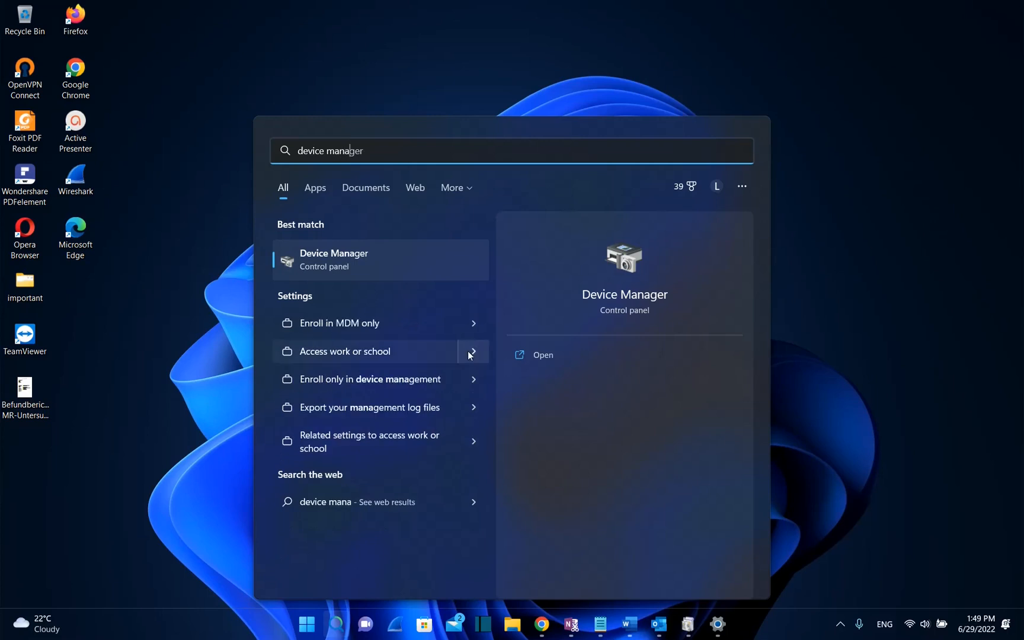
pyautogui.moveTo(339, 262)
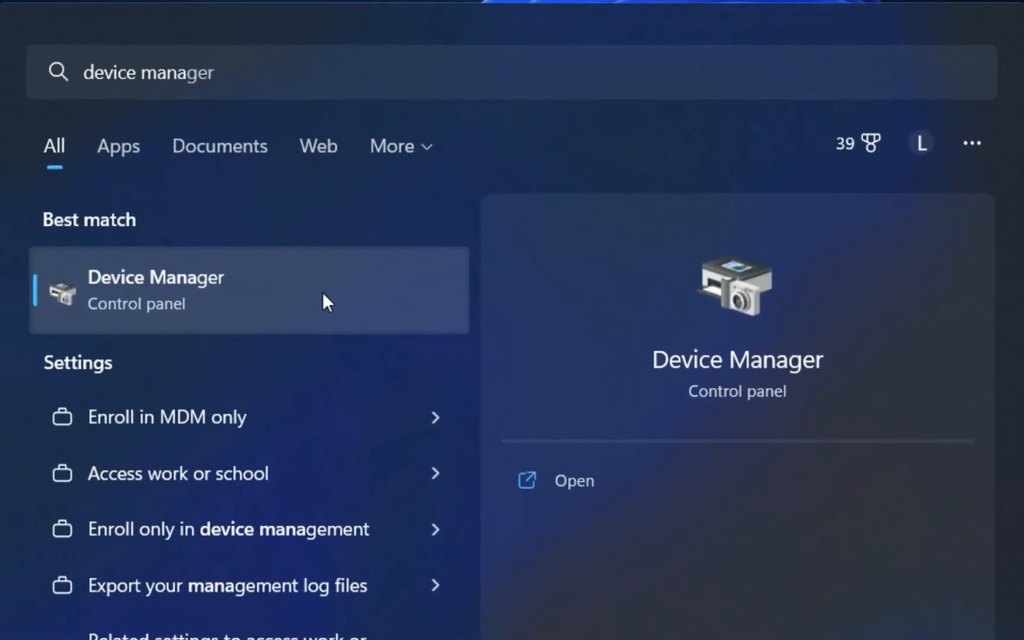
# Step: Launch and maximize Device Manager, expand Display adapters and select Intel(R) HD Graphics 520
pyautogui.click(572, 480)
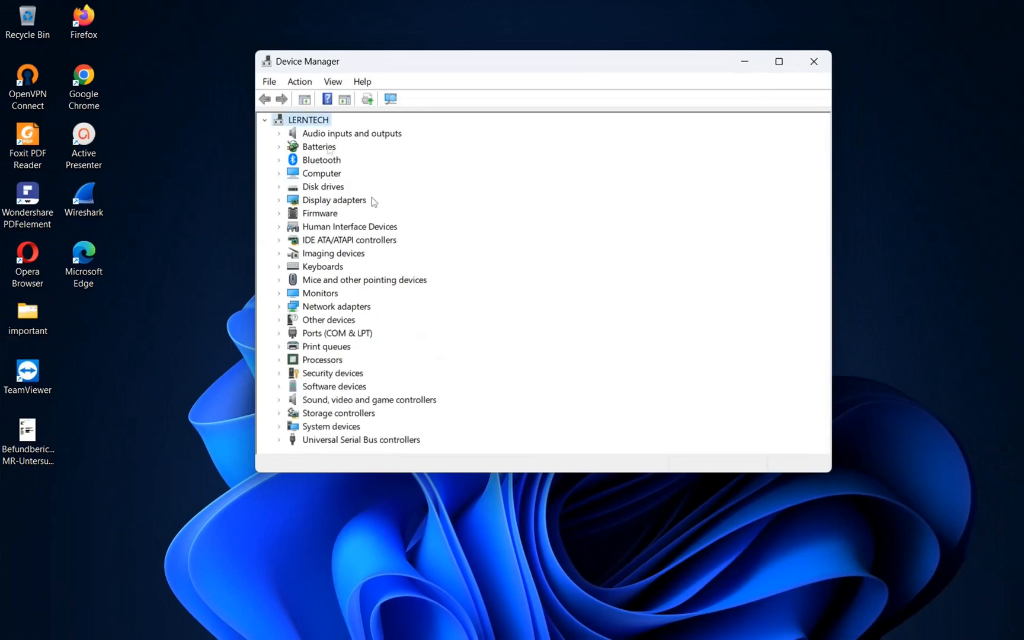
pyautogui.moveTo(761, 63)
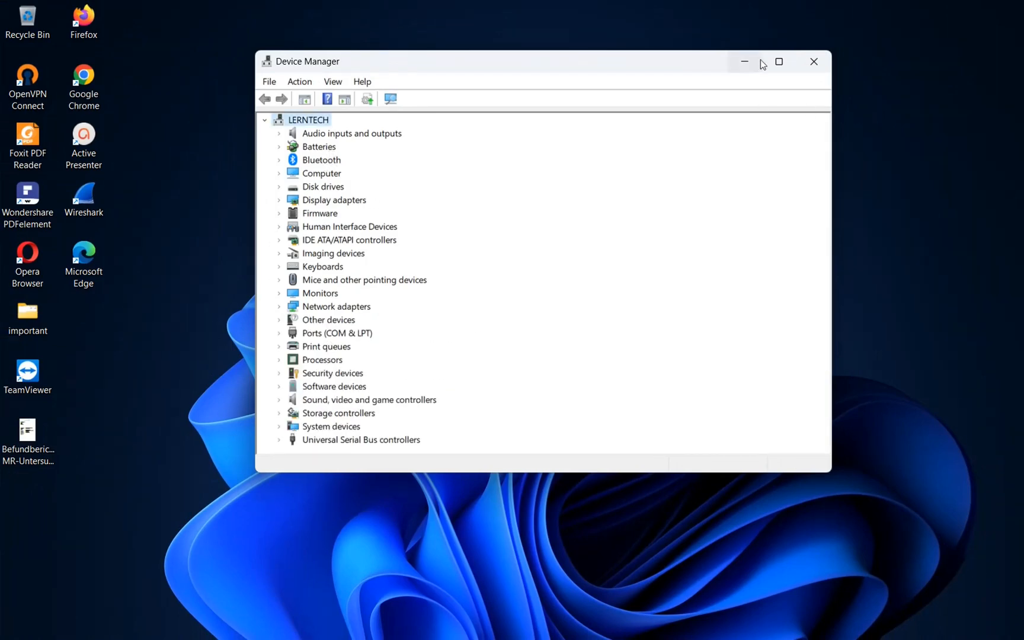
pyautogui.click(778, 61)
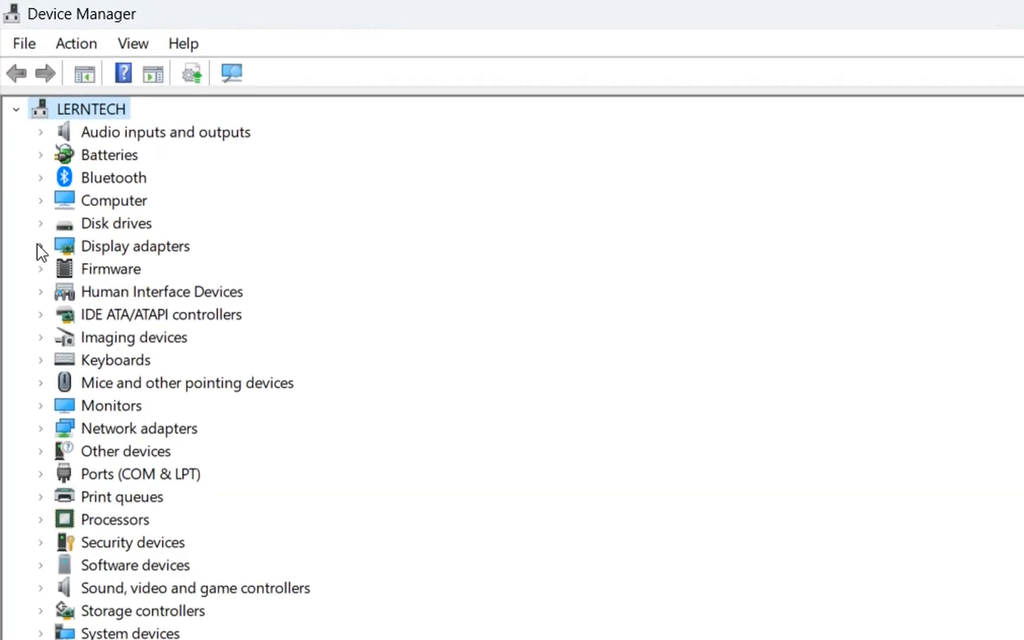
pyautogui.click(40, 246)
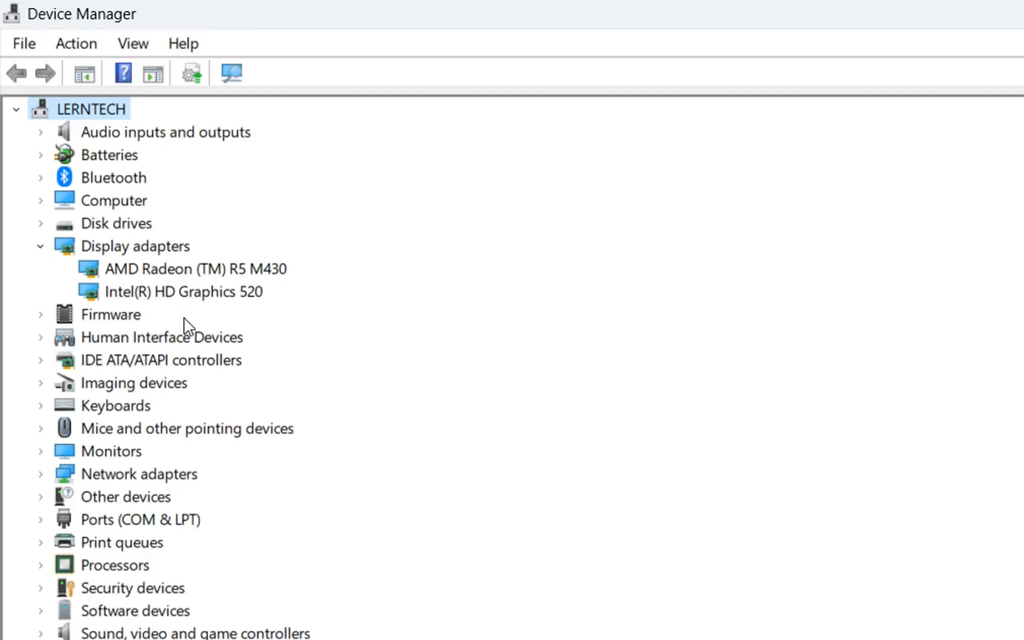
pyautogui.moveTo(235, 324)
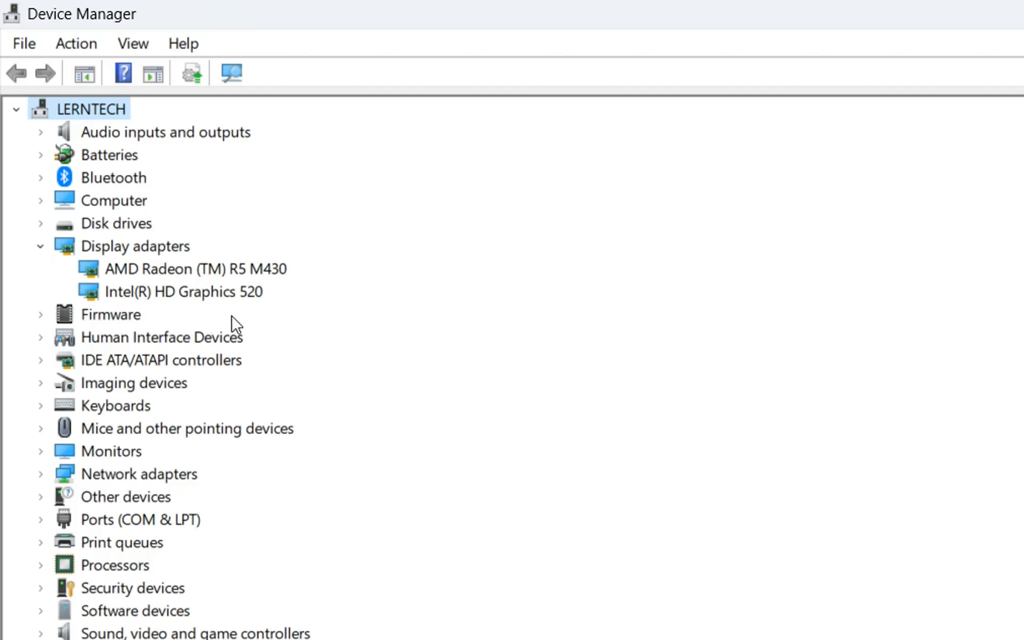
pyautogui.click(185, 292)
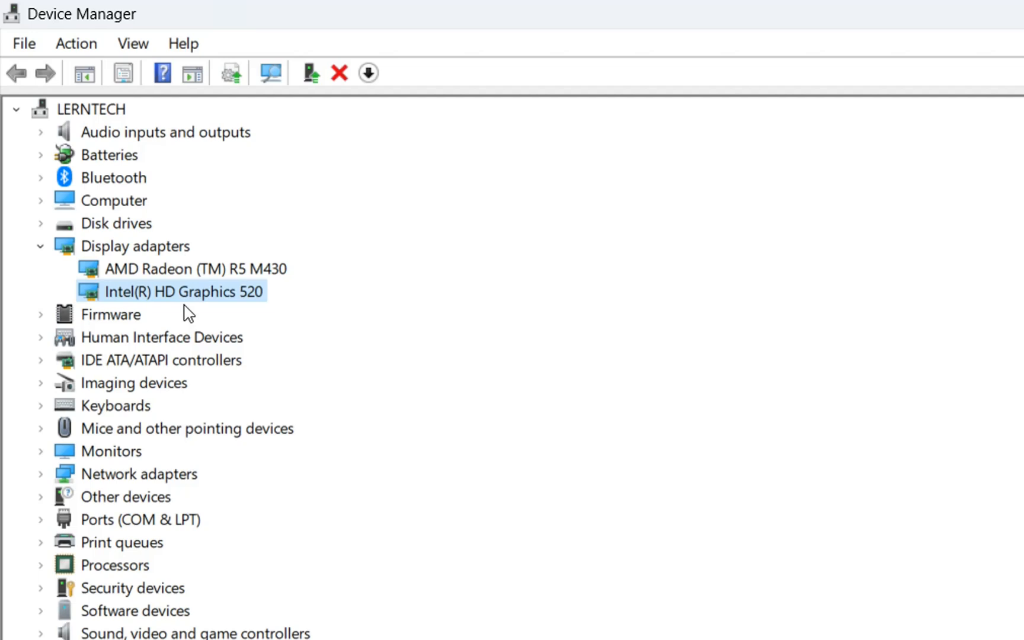
pyautogui.moveTo(179, 306)
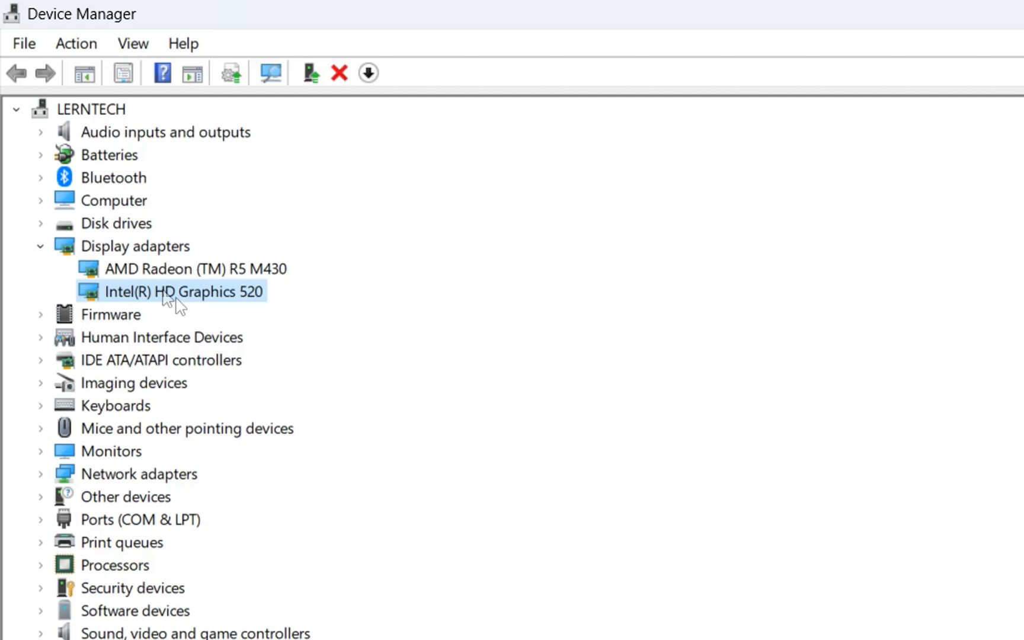
# Step: Choose Update driver from the Intel(R) HD Graphics 520 context menu
pyautogui.rightClick(185, 292)
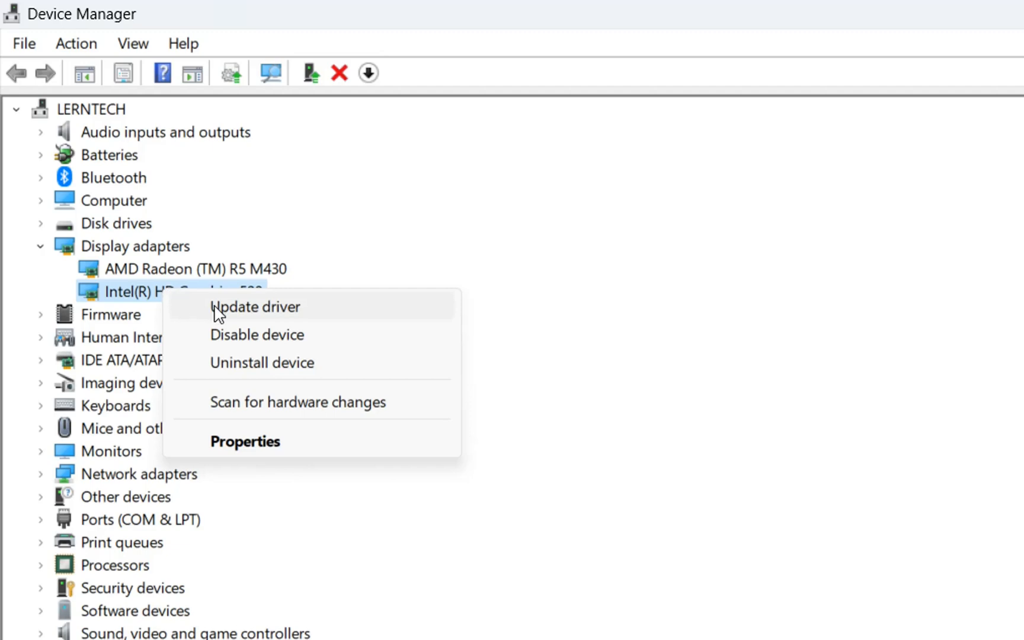
pyautogui.click(256, 307)
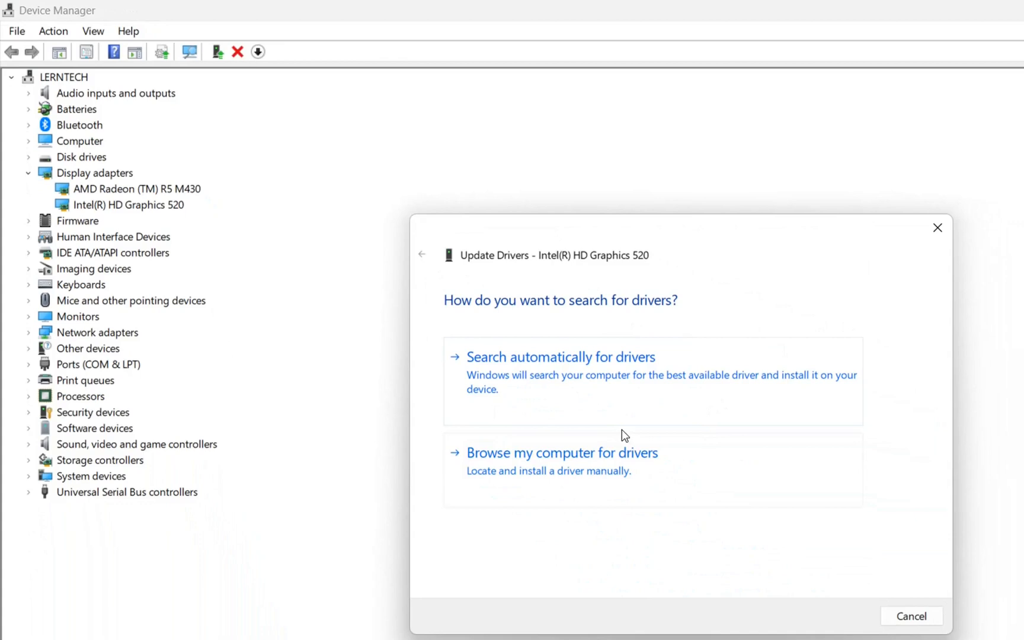
pyautogui.moveTo(606, 396)
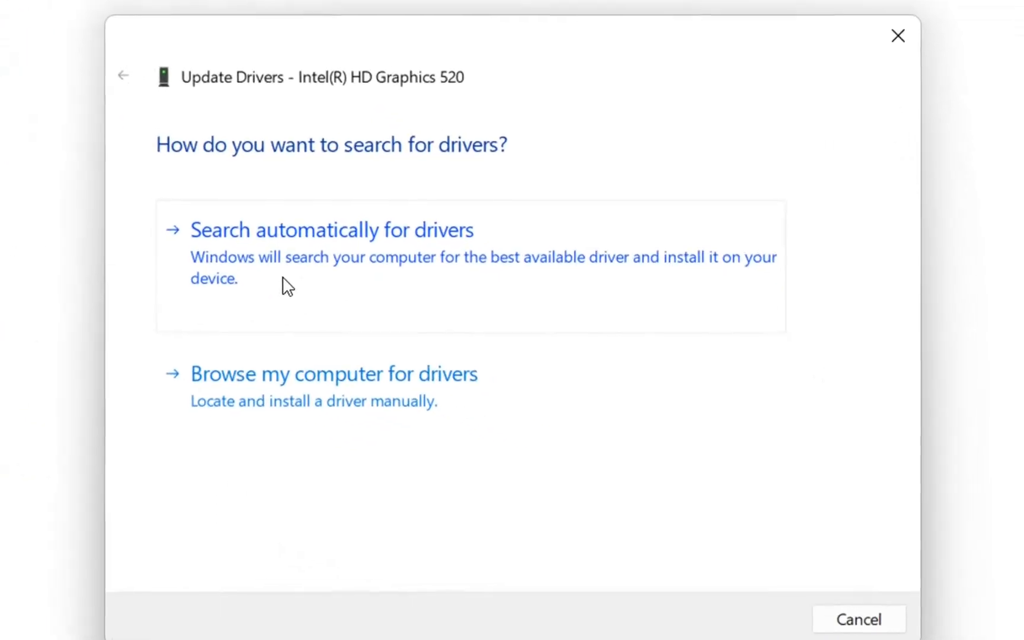
pyautogui.moveTo(487, 291)
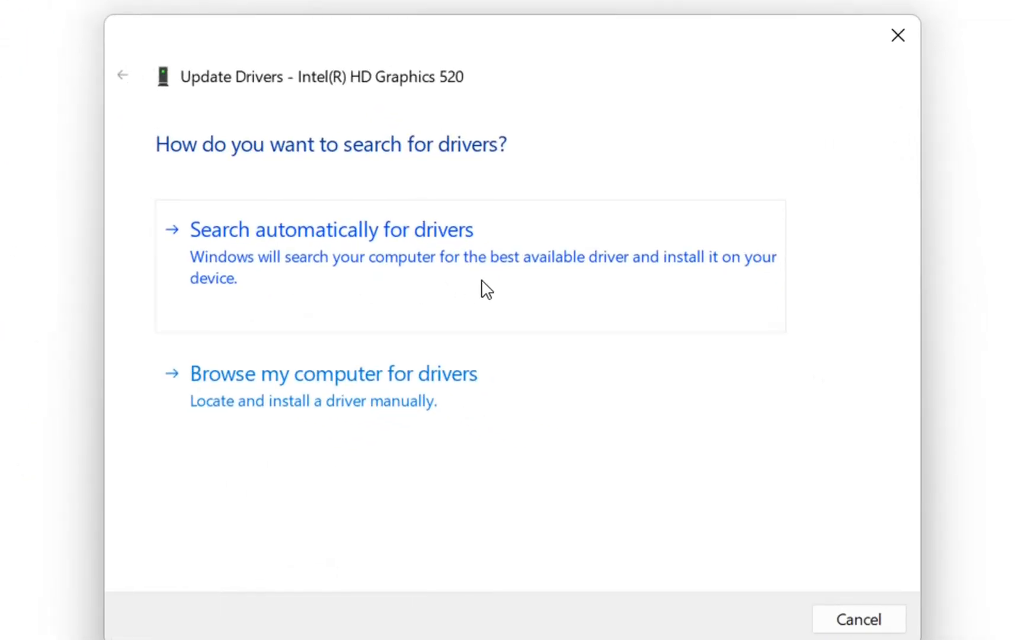
# Step: Run the automatic driver search for Intel(R) HD Graphics 520
pyautogui.click(331, 230)
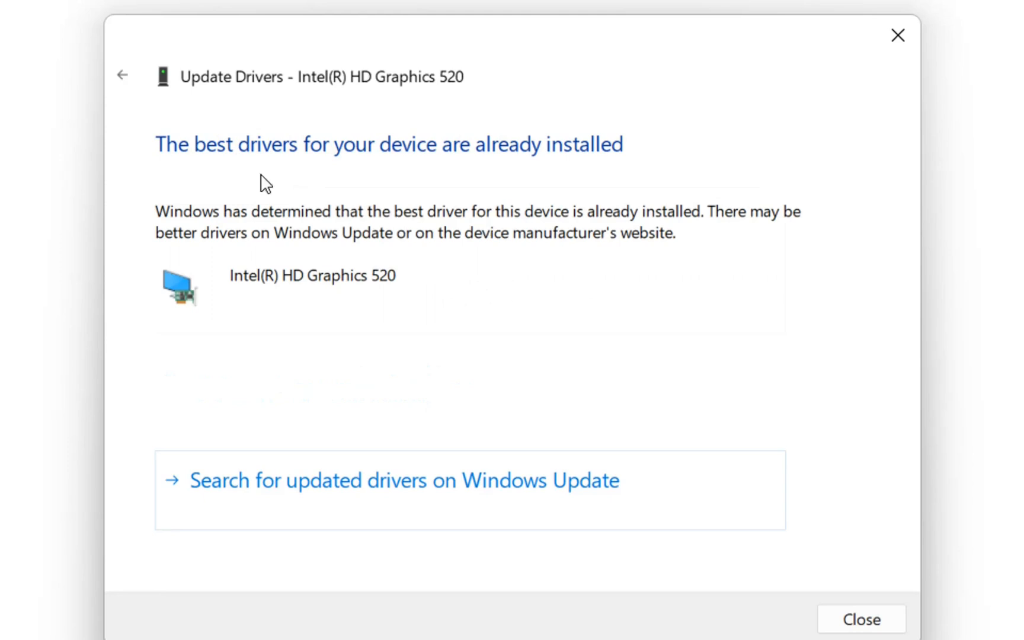
pyautogui.moveTo(220, 181)
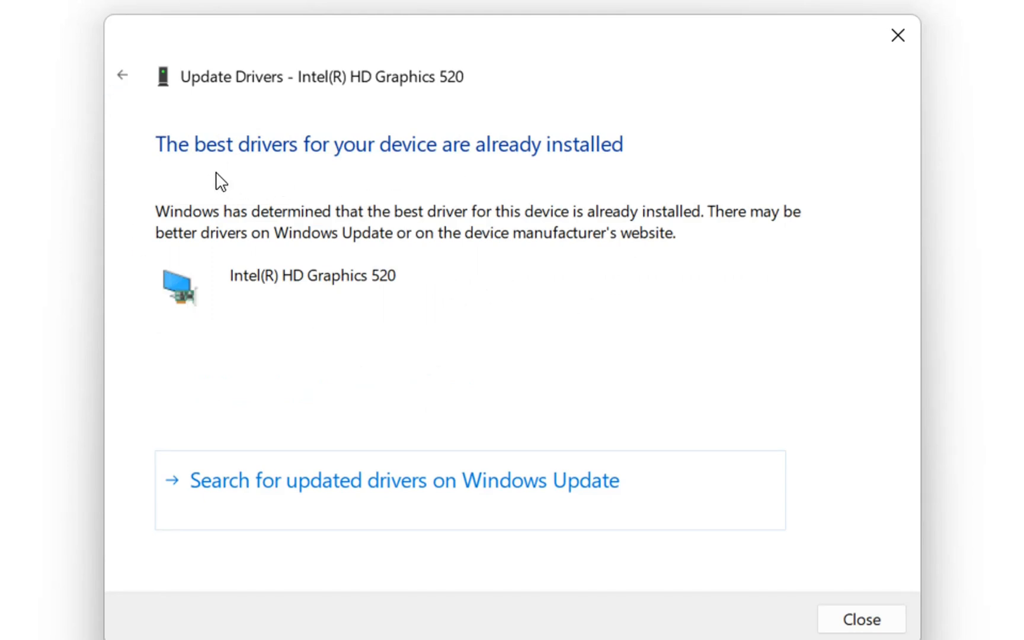
pyautogui.moveTo(650, 181)
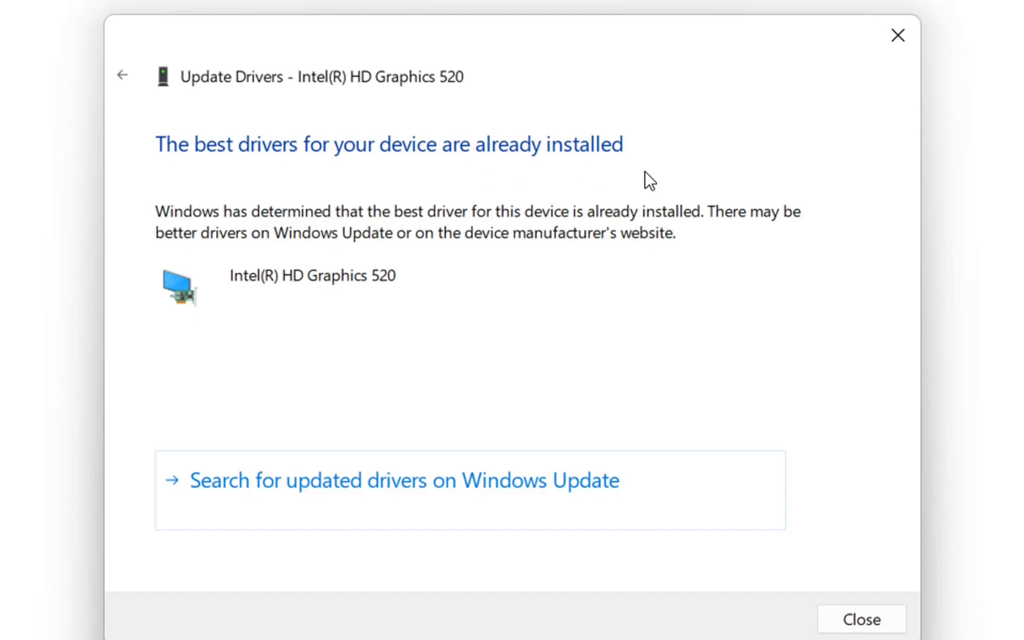
pyautogui.moveTo(598, 283)
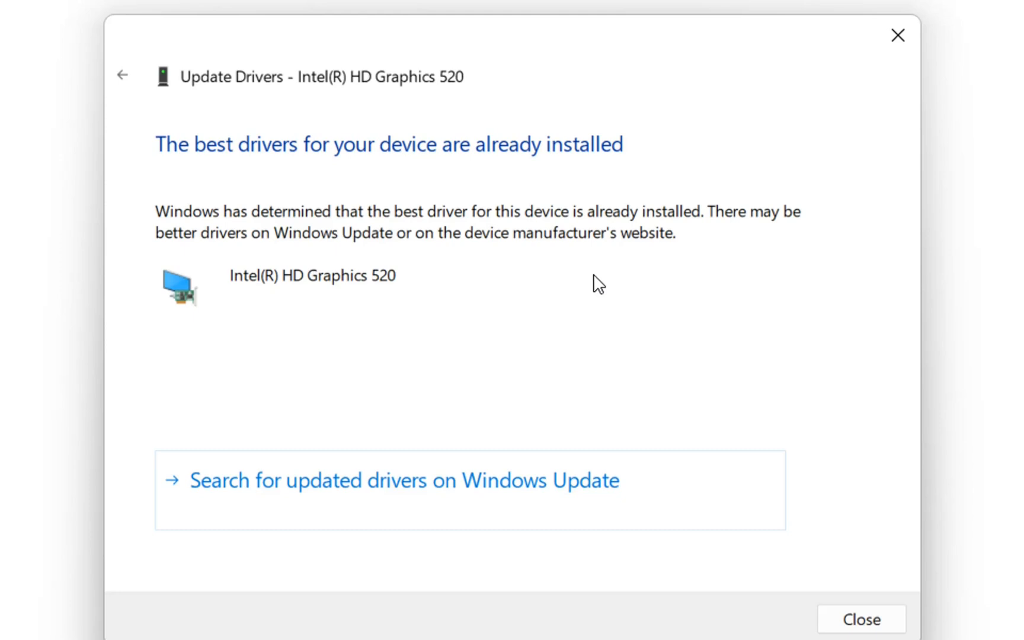
pyautogui.moveTo(491, 359)
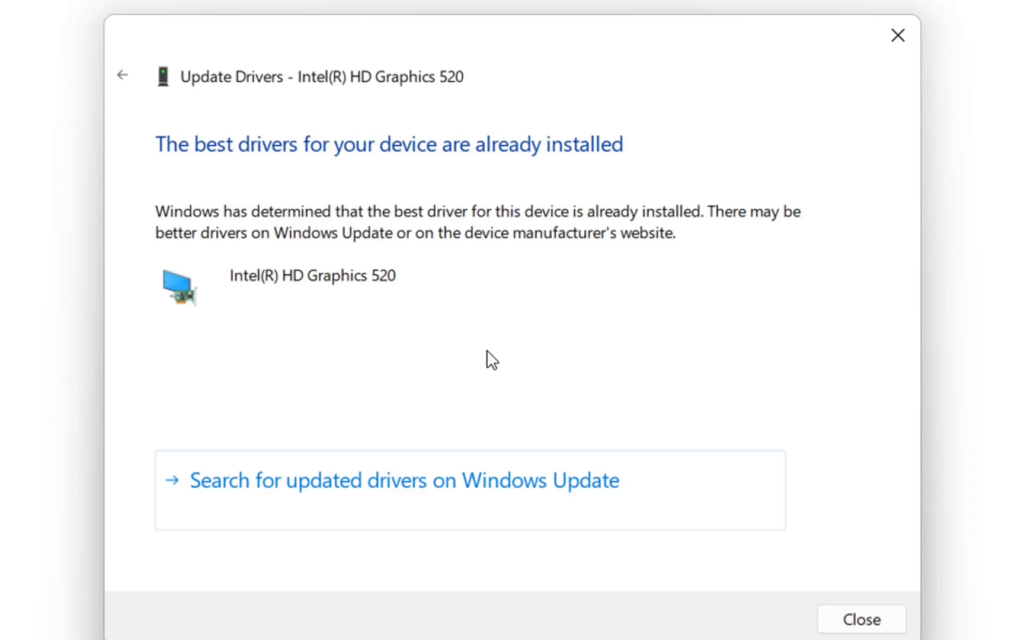
pyautogui.moveTo(123, 75)
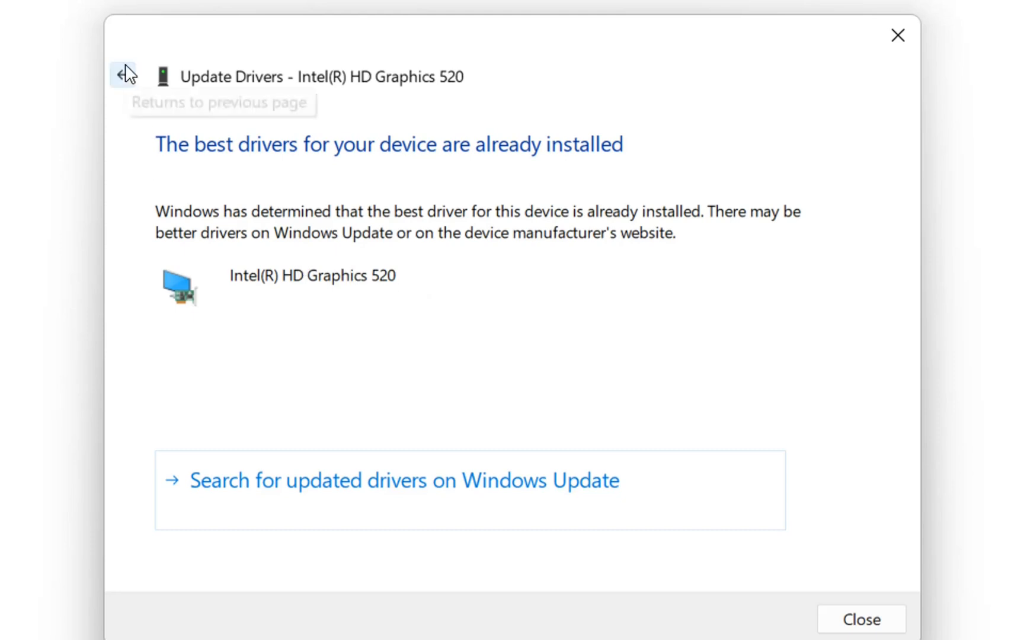
# Step: Return to the search choices and browse the computer for drivers instead
pyautogui.click(124, 75)
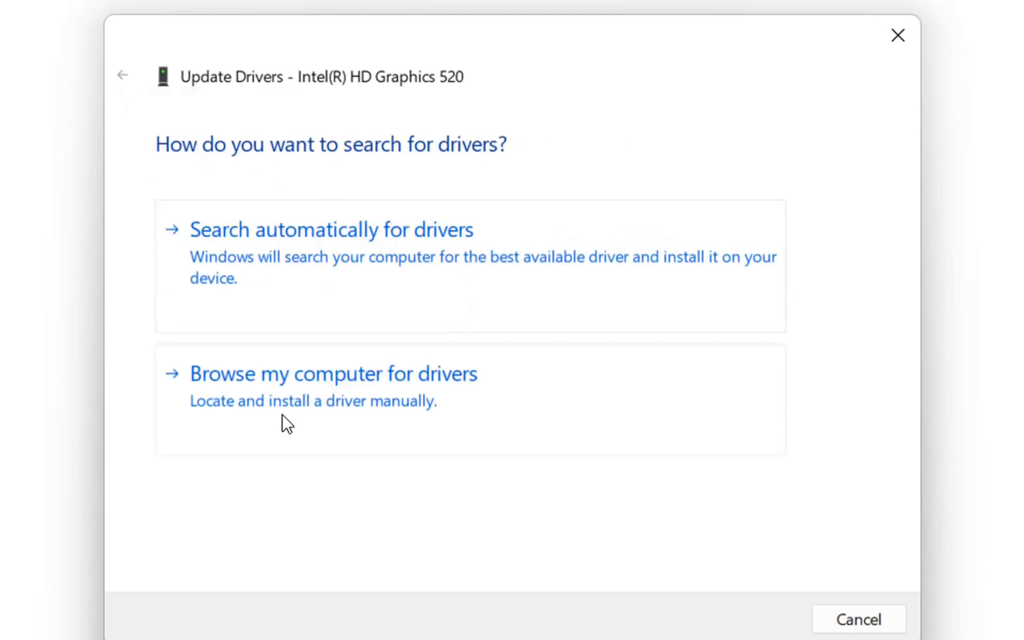
pyautogui.moveTo(428, 415)
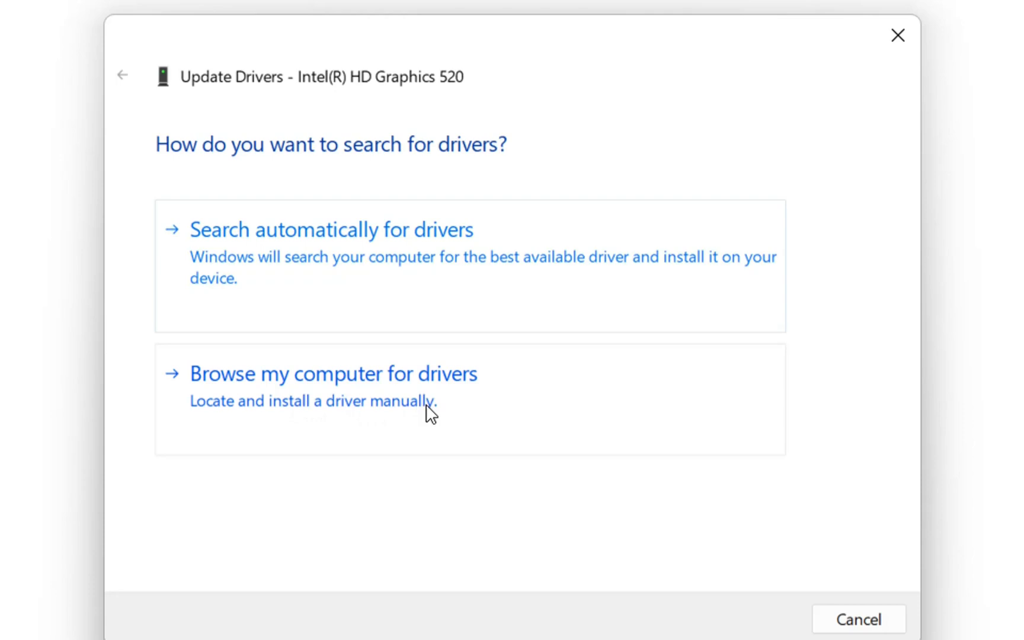
pyautogui.click(333, 372)
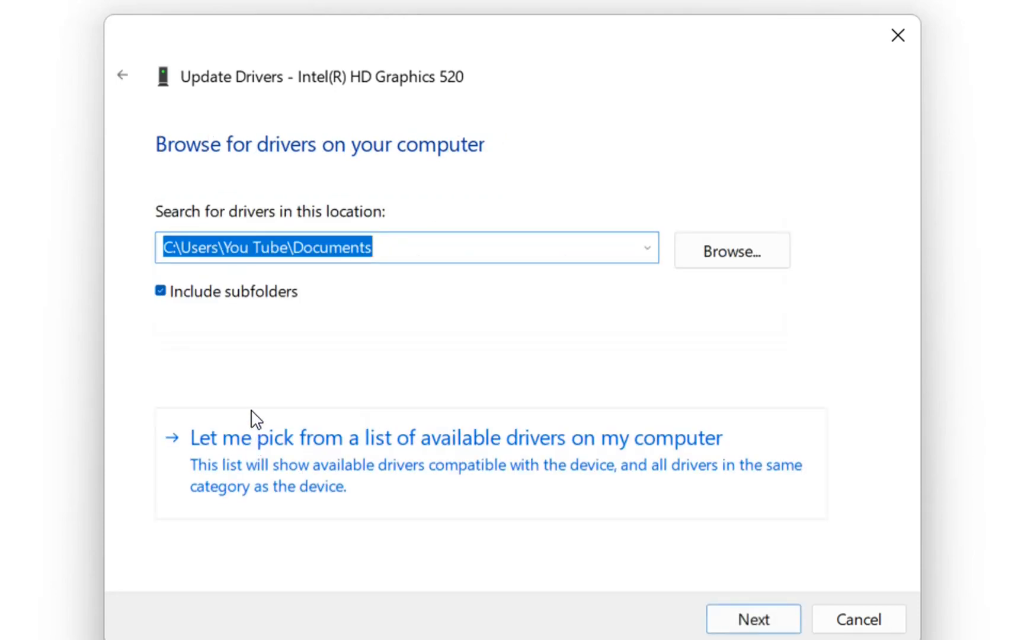
pyautogui.moveTo(540, 325)
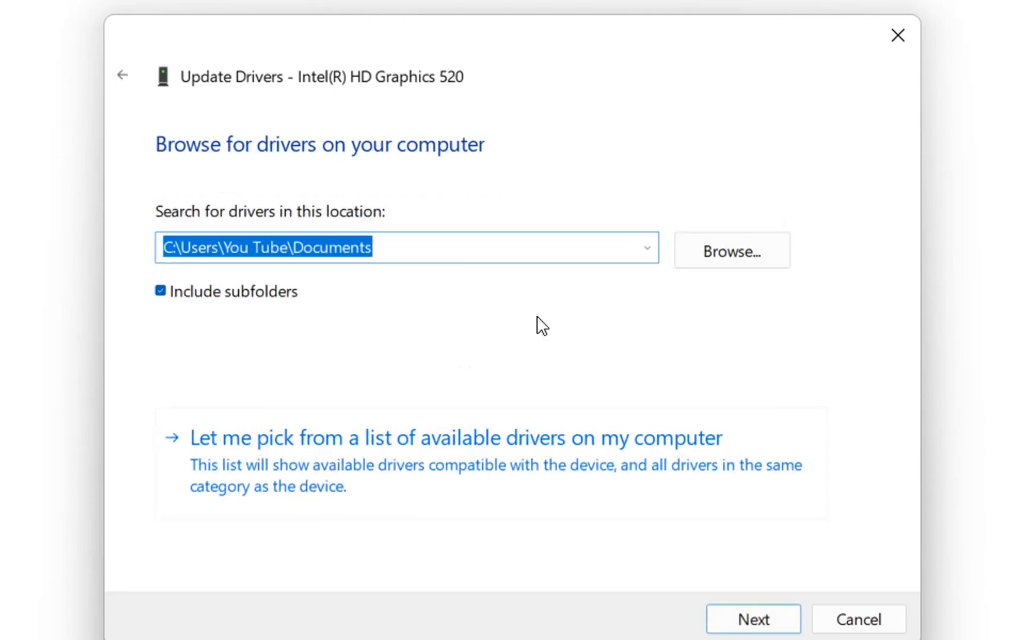
pyautogui.moveTo(732, 250)
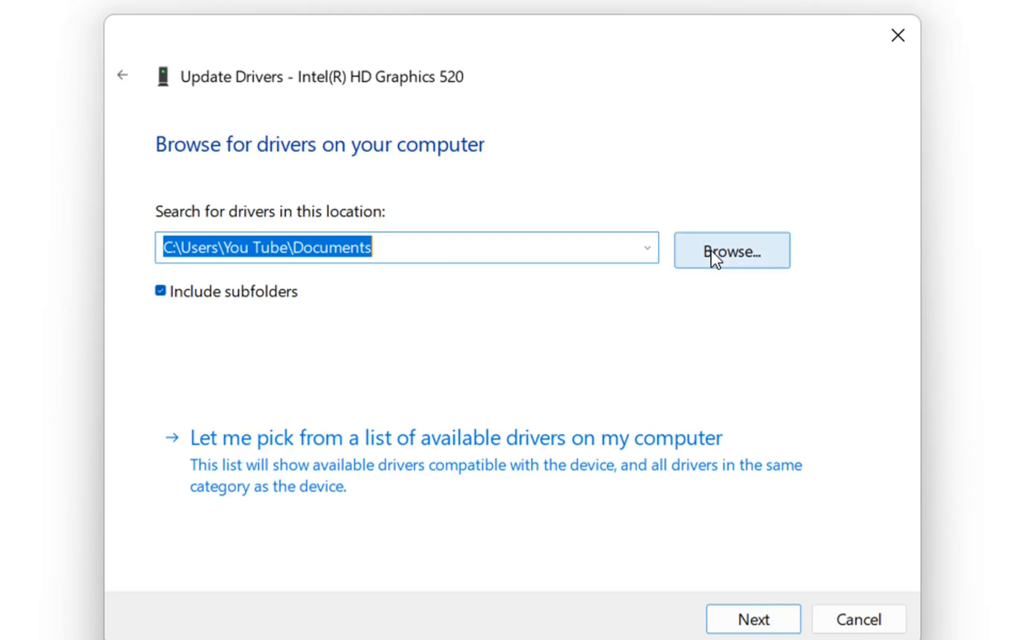
pyautogui.moveTo(765, 265)
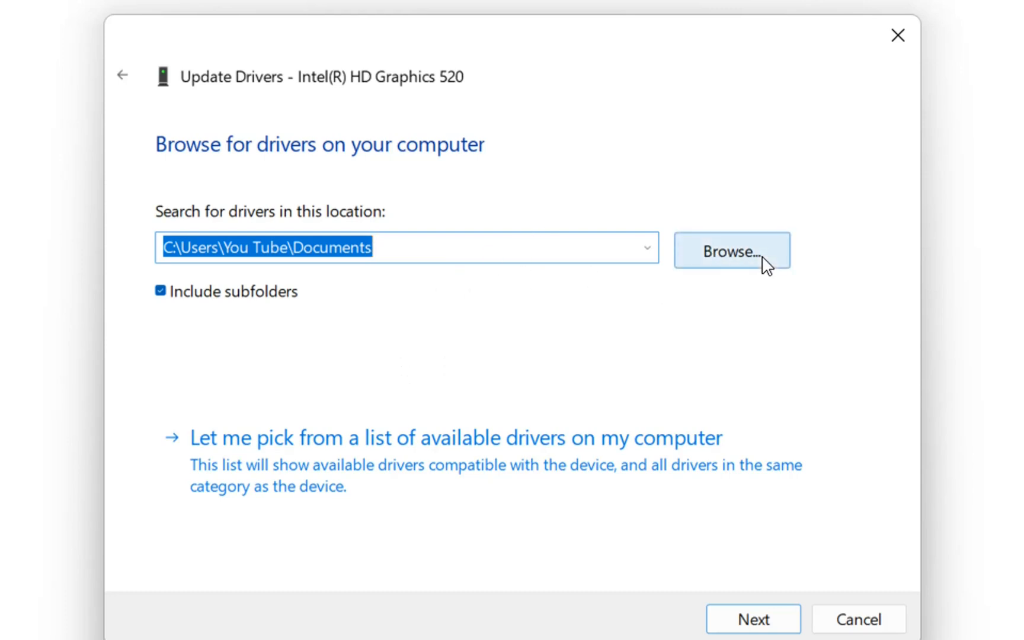
pyautogui.moveTo(735, 222)
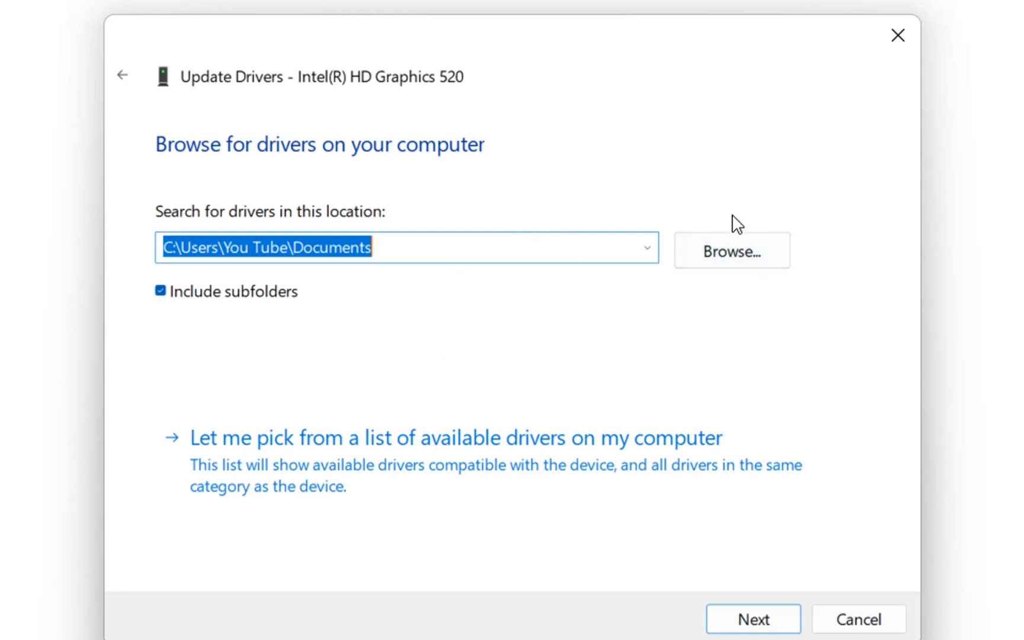
pyautogui.moveTo(264, 467)
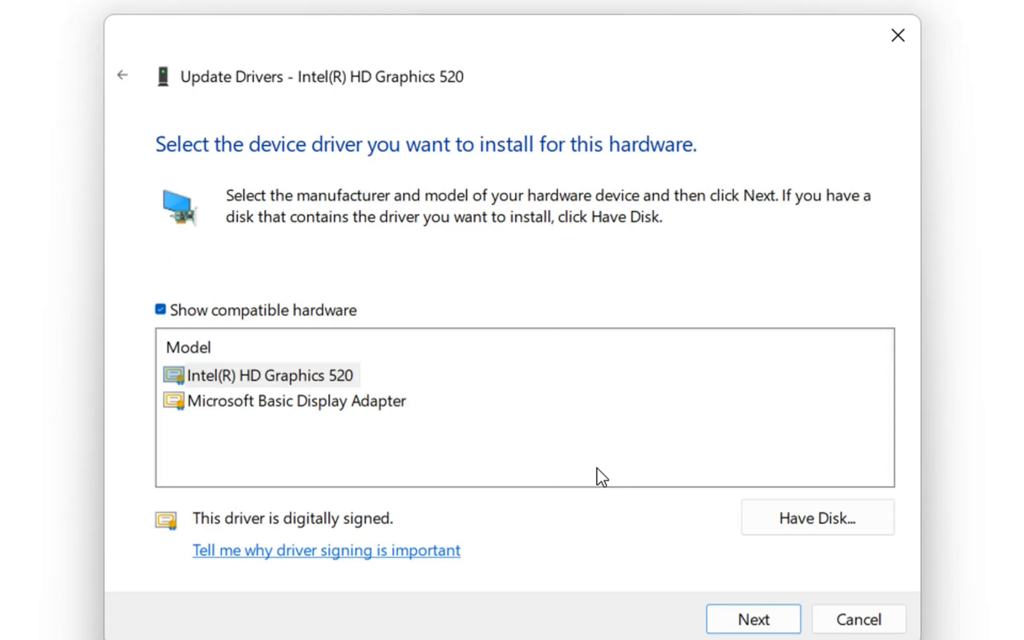
# Step: Pick the Intel(R) HD Graphics 520 model from the compatible list and install it
pyautogui.click(268, 375)
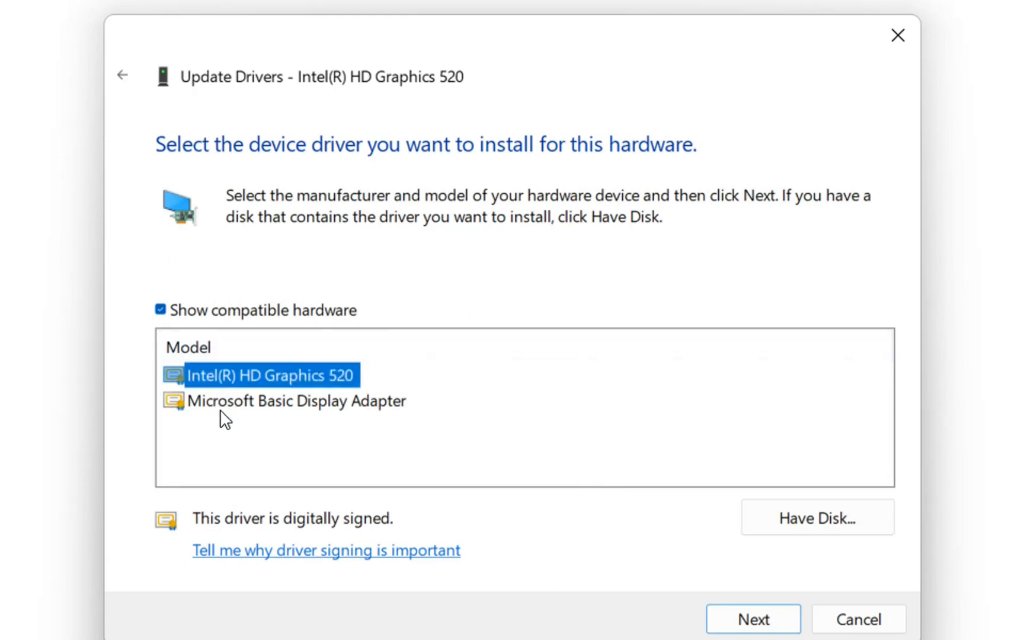
pyautogui.moveTo(372, 346)
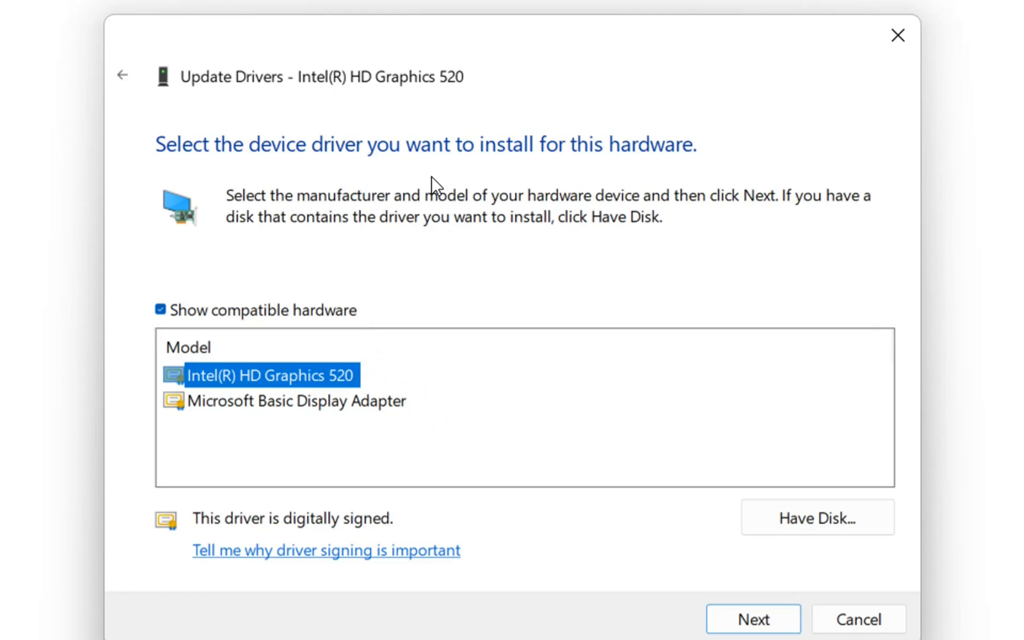
pyautogui.moveTo(253, 388)
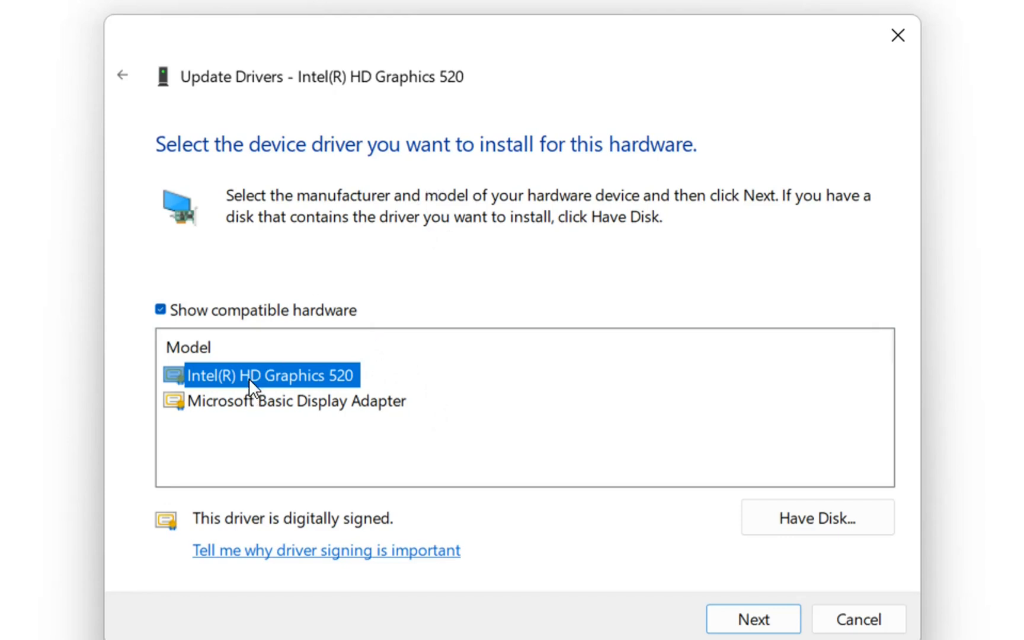
pyautogui.moveTo(339, 390)
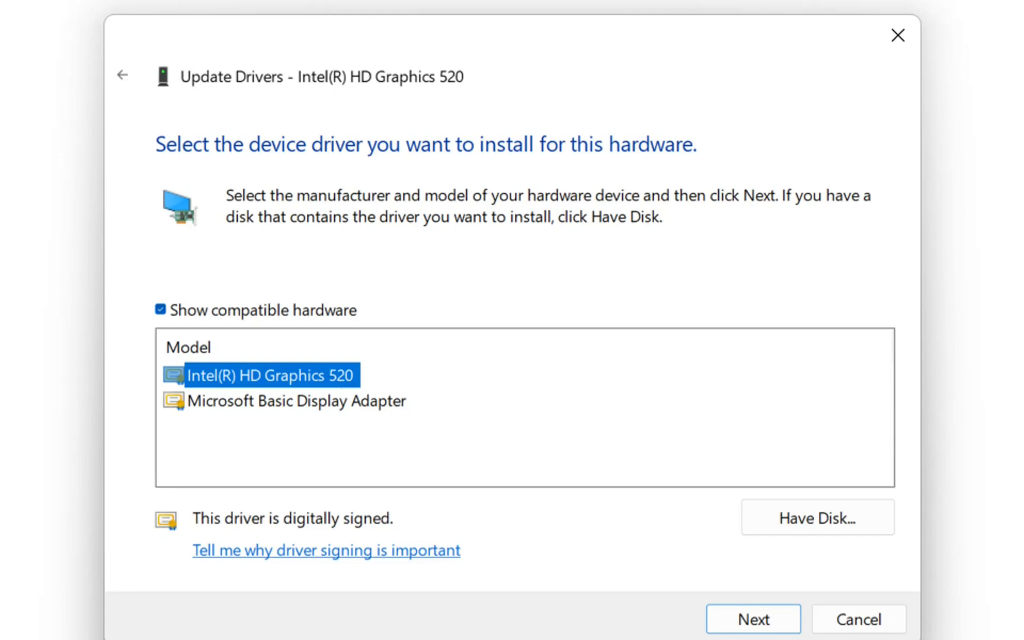
pyautogui.click(752, 619)
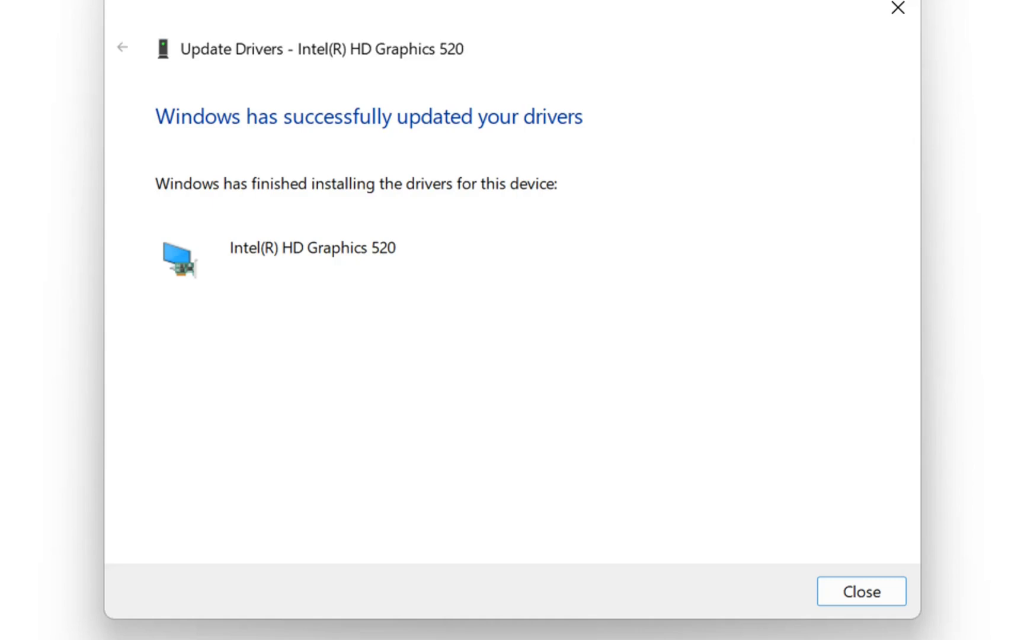
pyautogui.moveTo(209, 273)
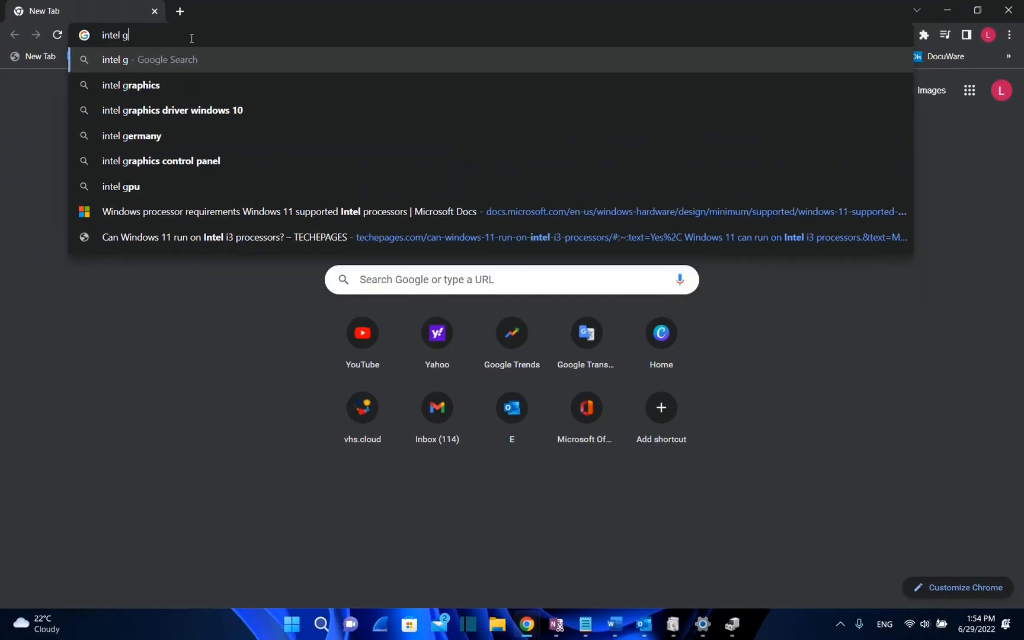
# Step: Find Intel's Graphics DCH Driver 30.0.101.1660 page and scroll through its details
pyautogui.write('rap')
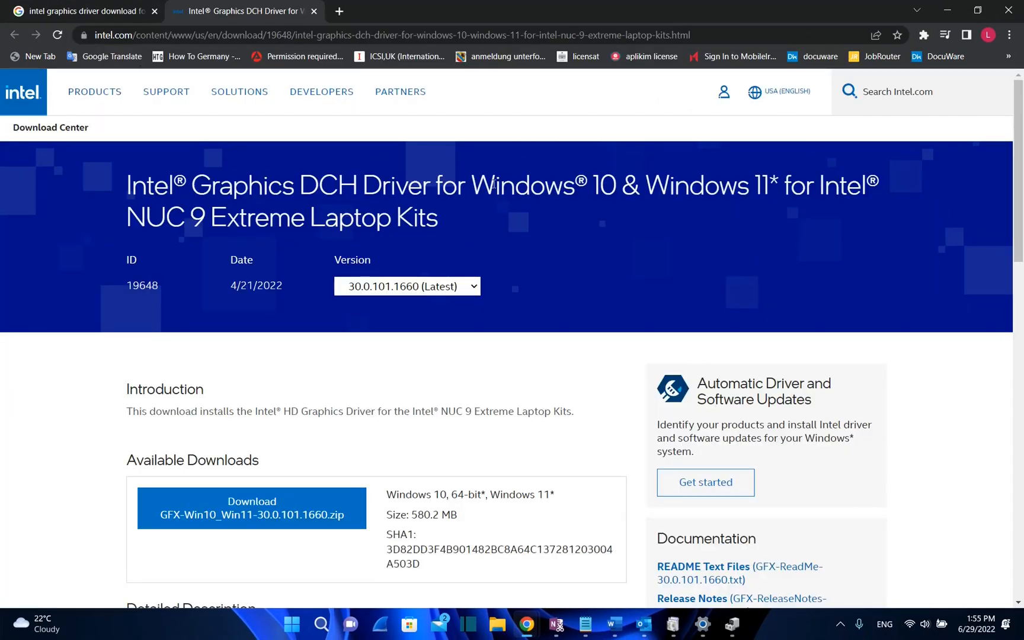
pyautogui.moveTo(529, 217)
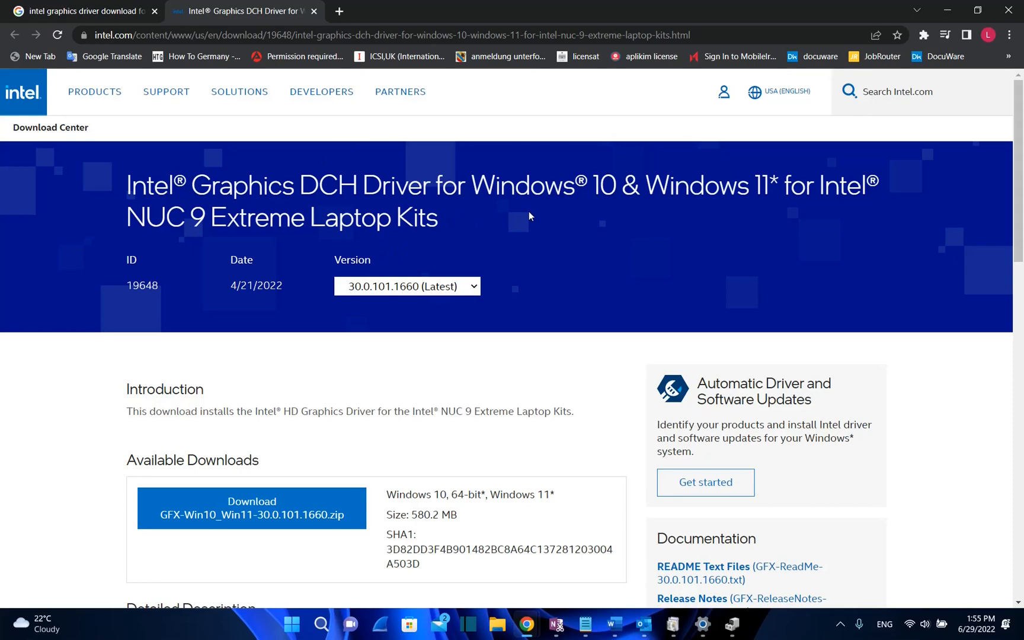
pyautogui.moveTo(650, 206)
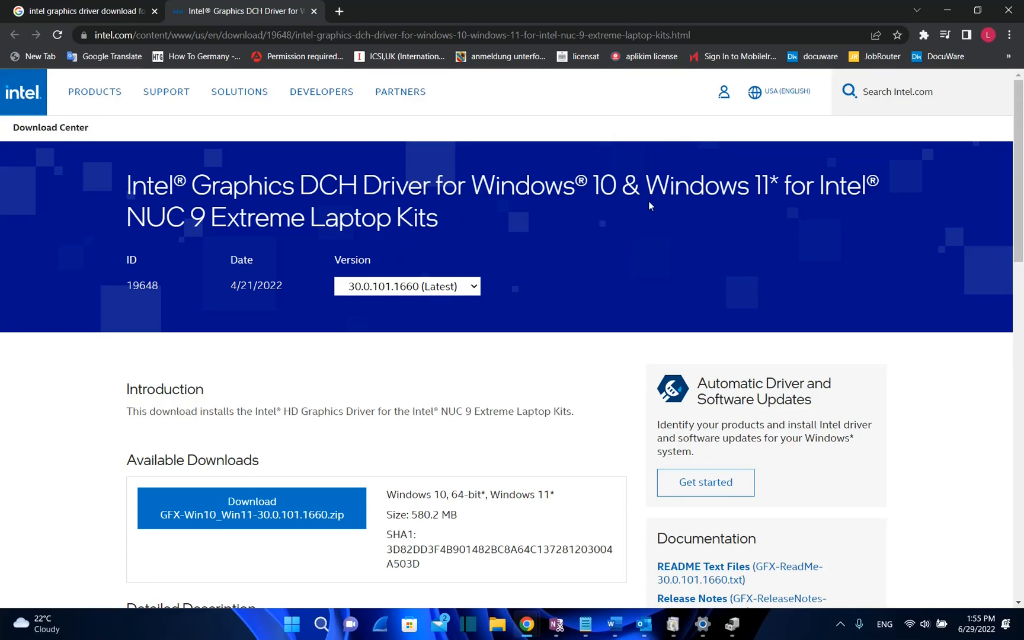
pyautogui.scroll(-3)
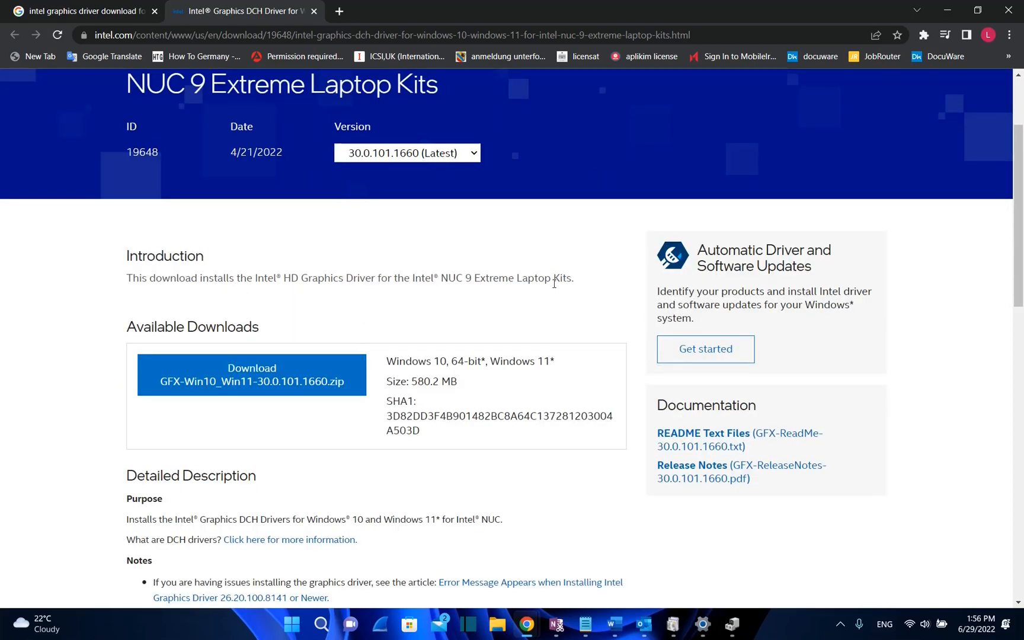
pyautogui.scroll(-3)
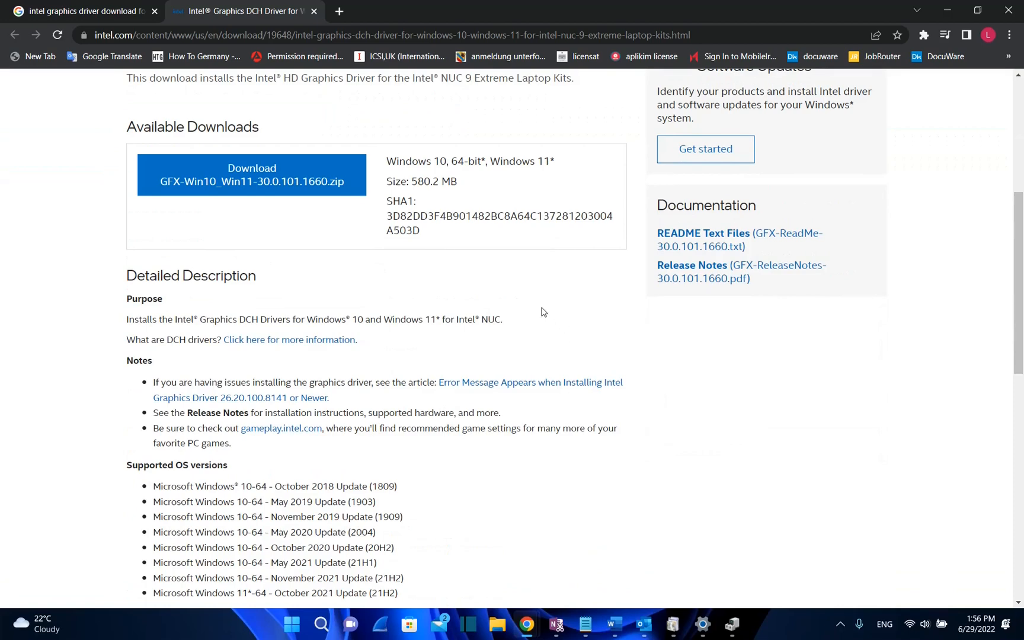
pyautogui.scroll(-3)
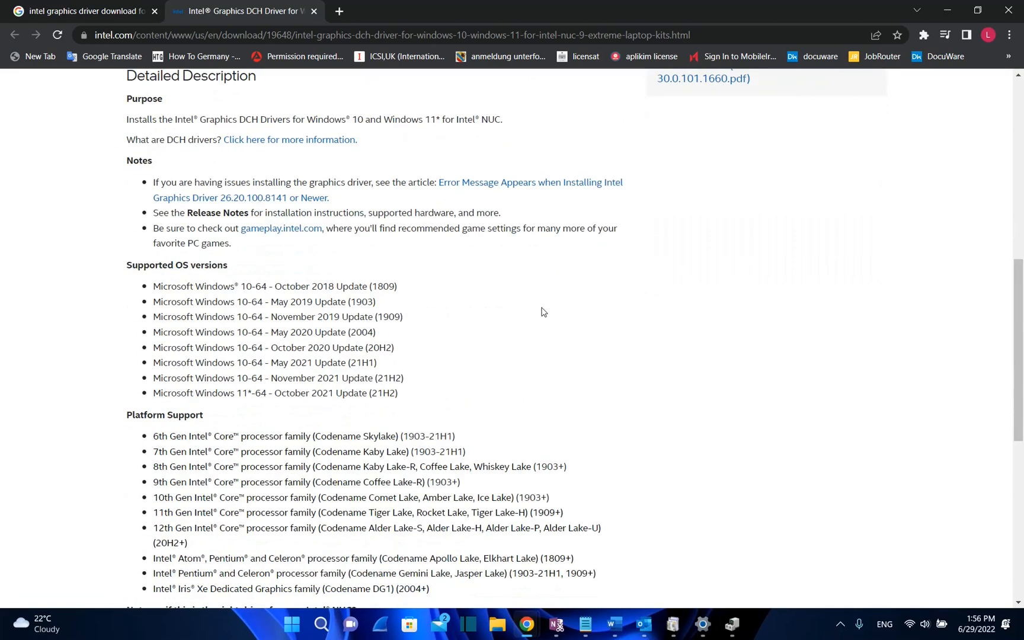
pyautogui.moveTo(473, 418)
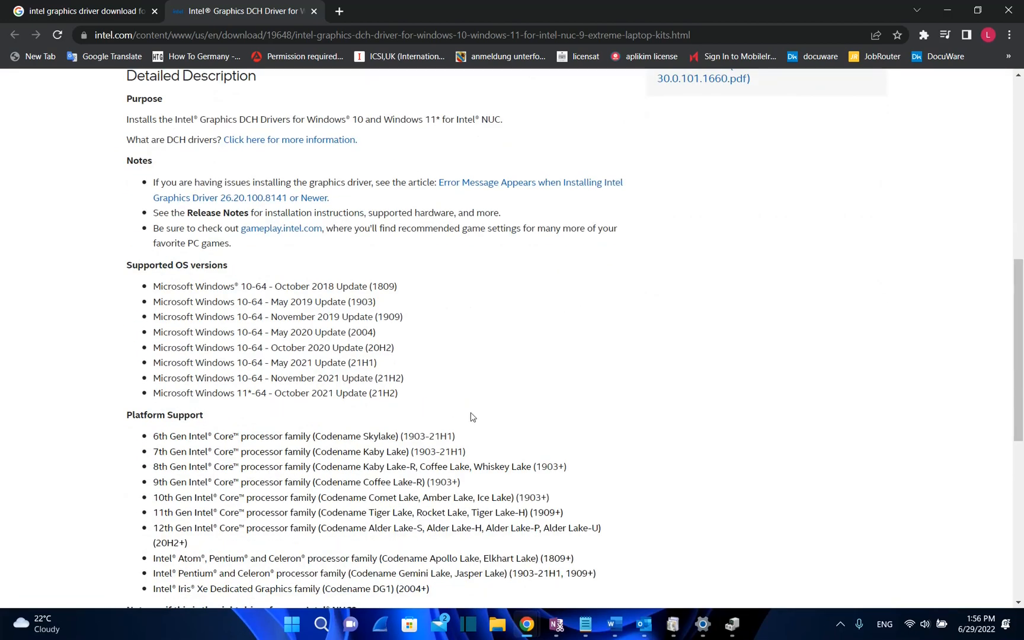
pyautogui.scroll(3)
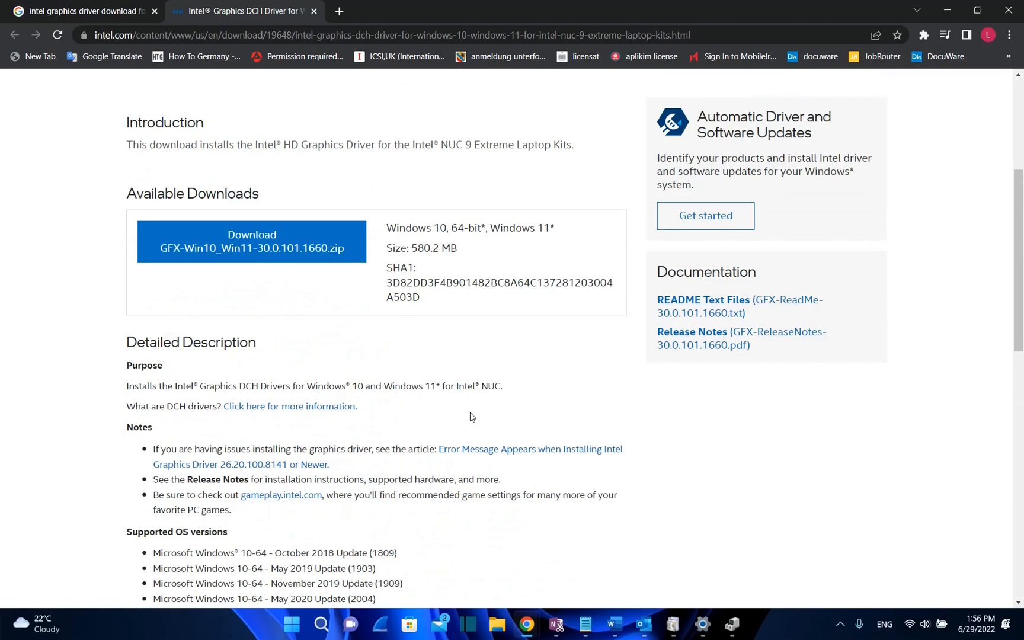
pyautogui.scroll(3)
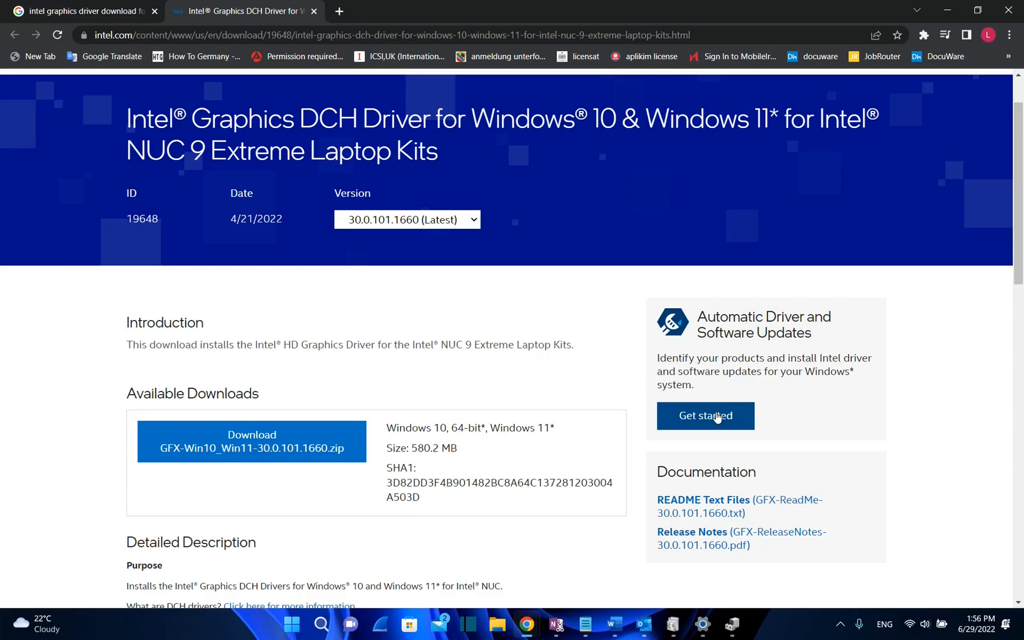
# Step: Open Intel's automatic driver updates page and download the Driver & Support Assistant installer
pyautogui.click(704, 416)
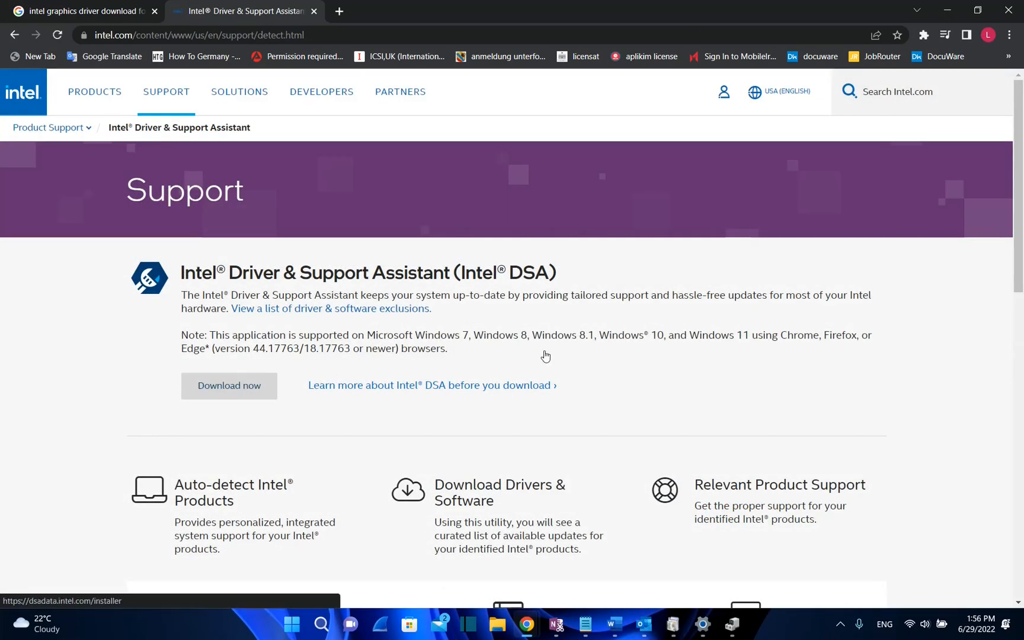
pyautogui.click(228, 386)
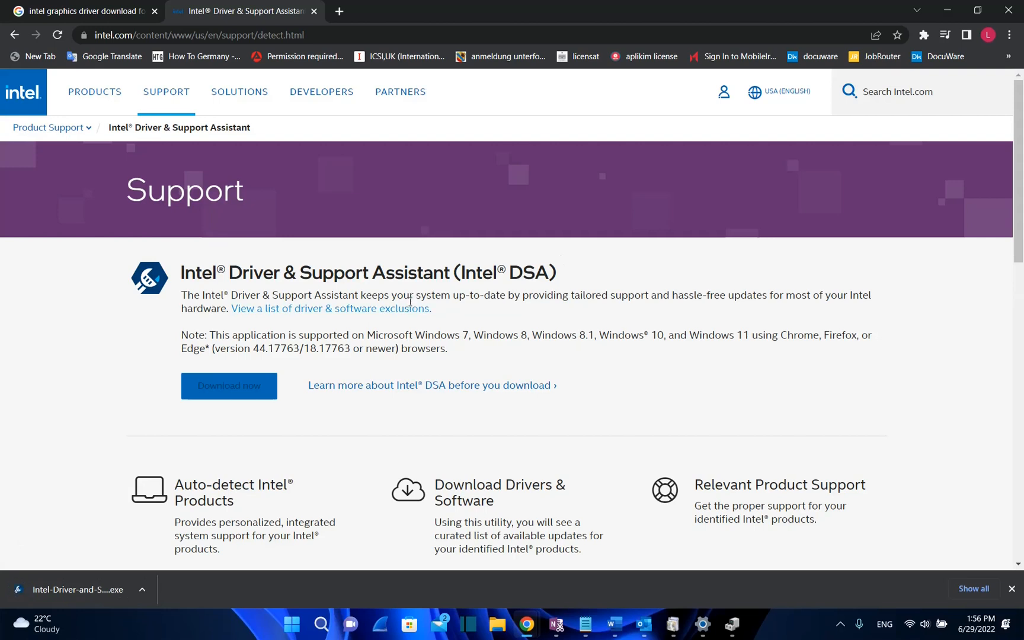
pyautogui.moveTo(211, 498)
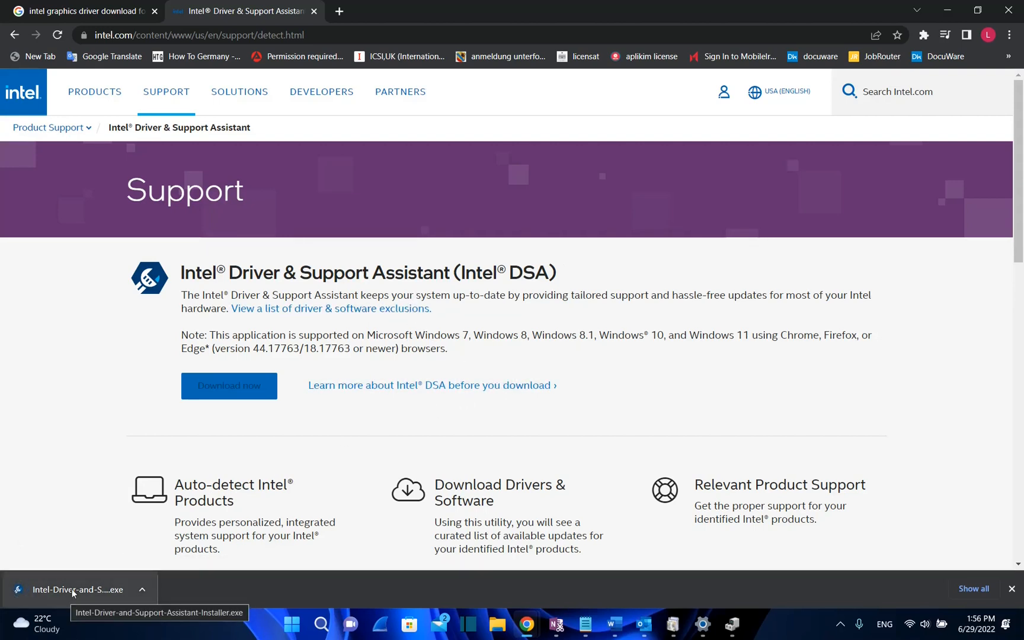
pyautogui.moveTo(450, 238)
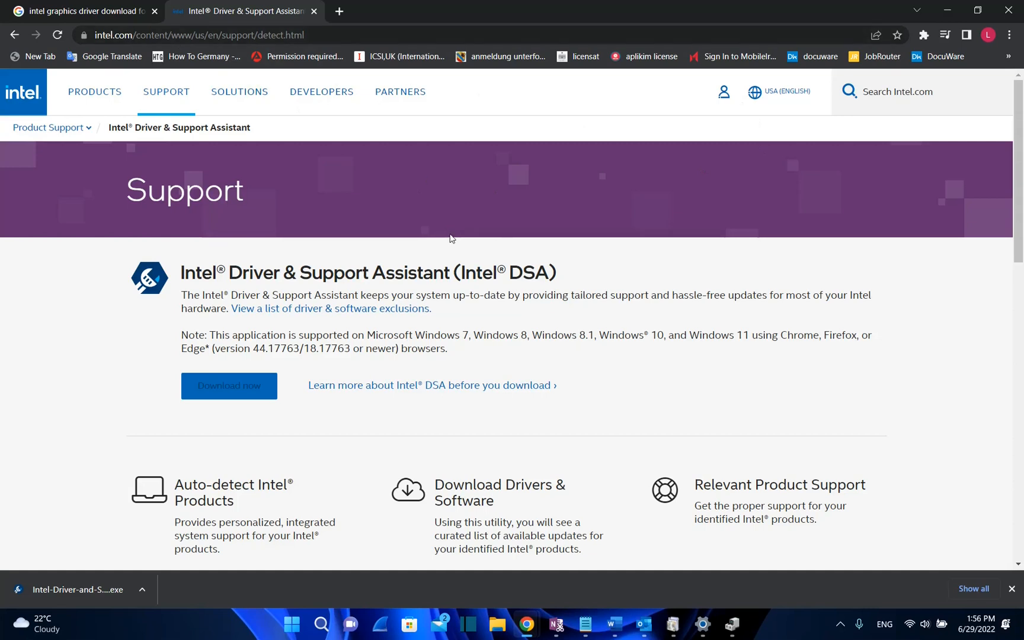
pyautogui.moveTo(201, 565)
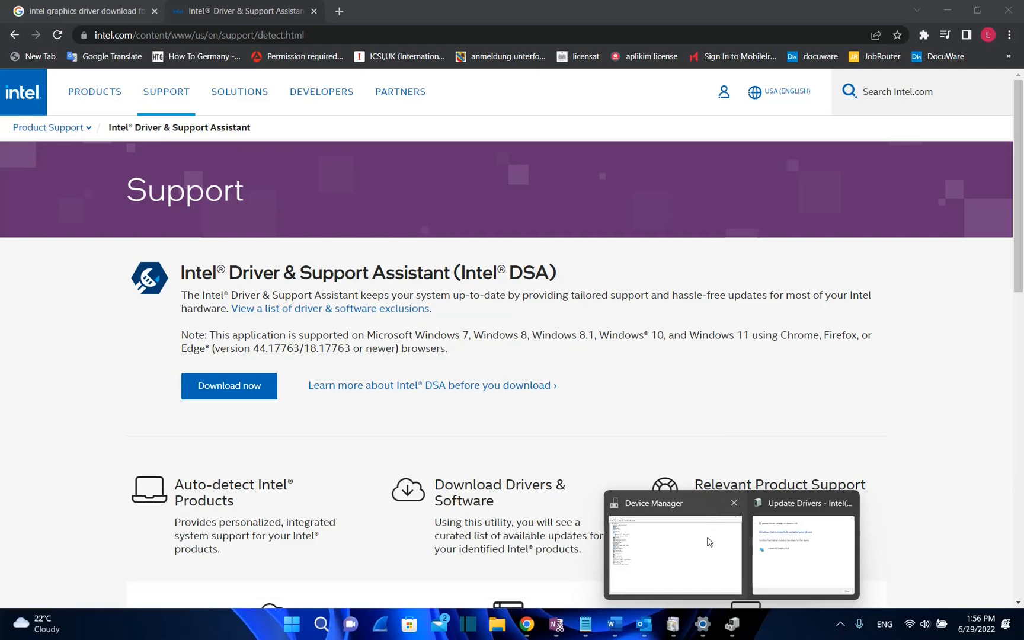
# Step: Bring Device Manager back to front and dismiss the driver update success message
pyautogui.click(803, 553)
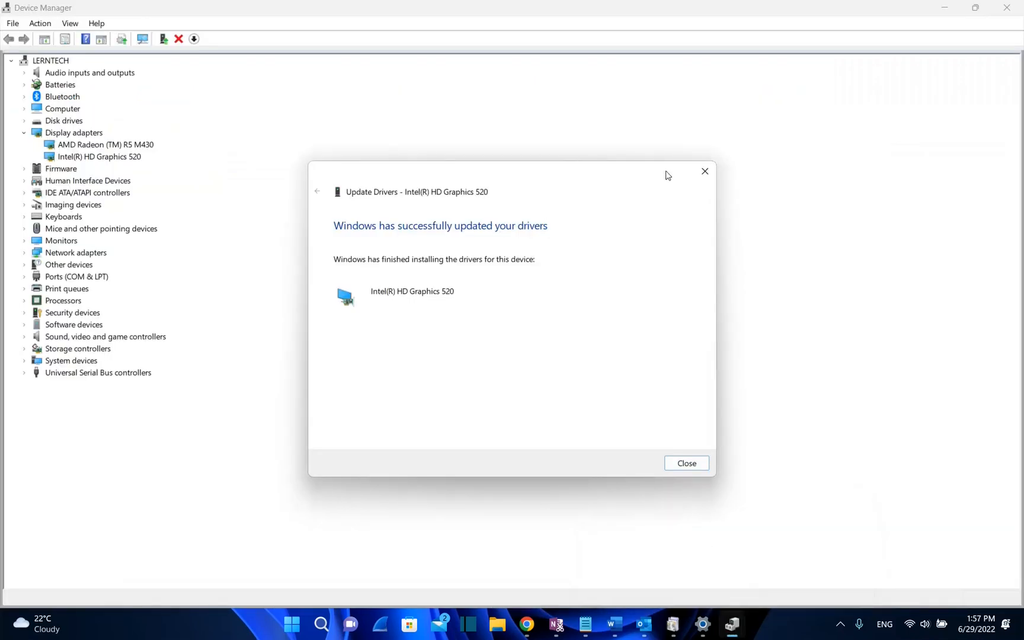
pyautogui.click(685, 463)
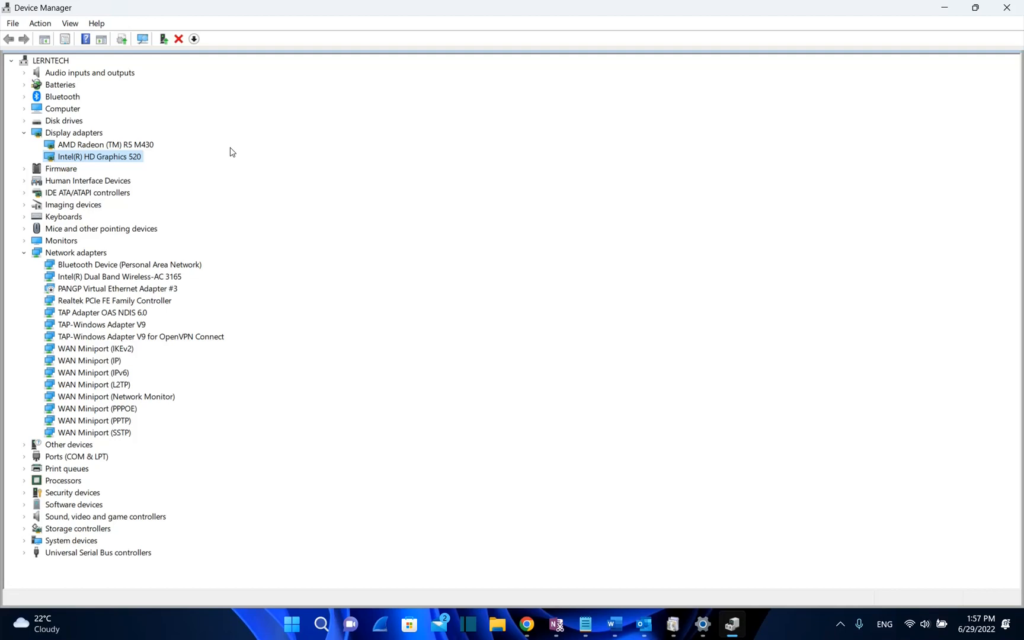
pyautogui.moveTo(84, 160)
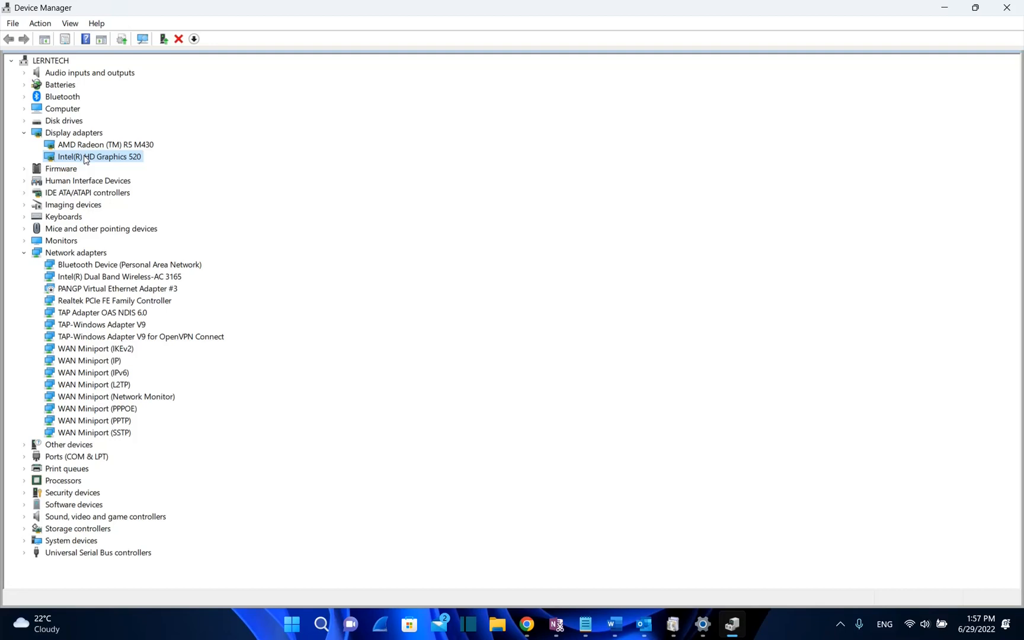
# Step: Open Uninstall device for Intel(R) HD Graphics 520 and tick 'Attempt to remove the driver'
pyautogui.rightClick(98, 156)
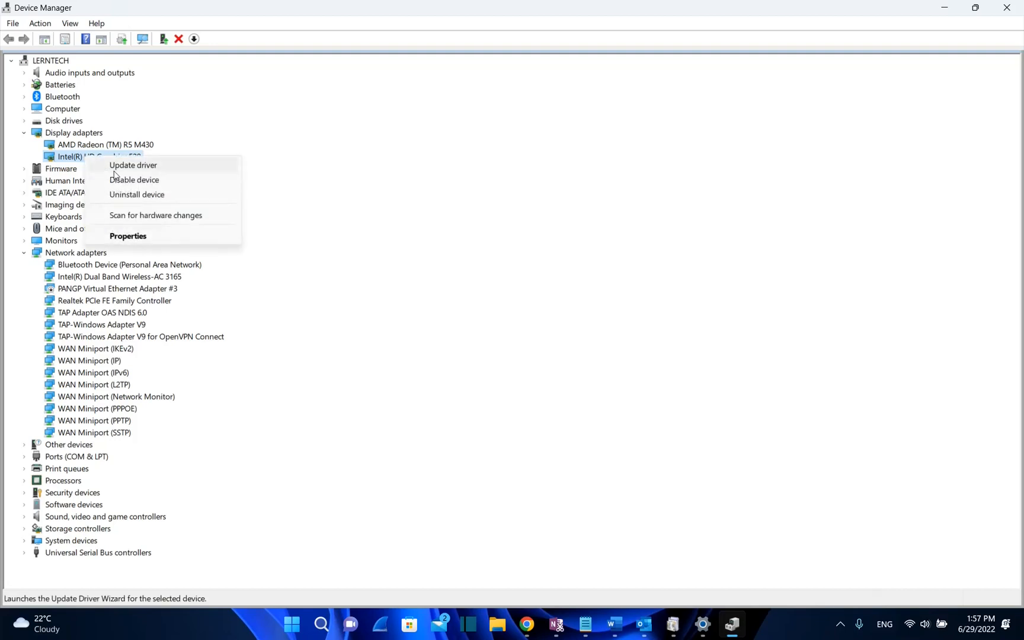
pyautogui.click(136, 194)
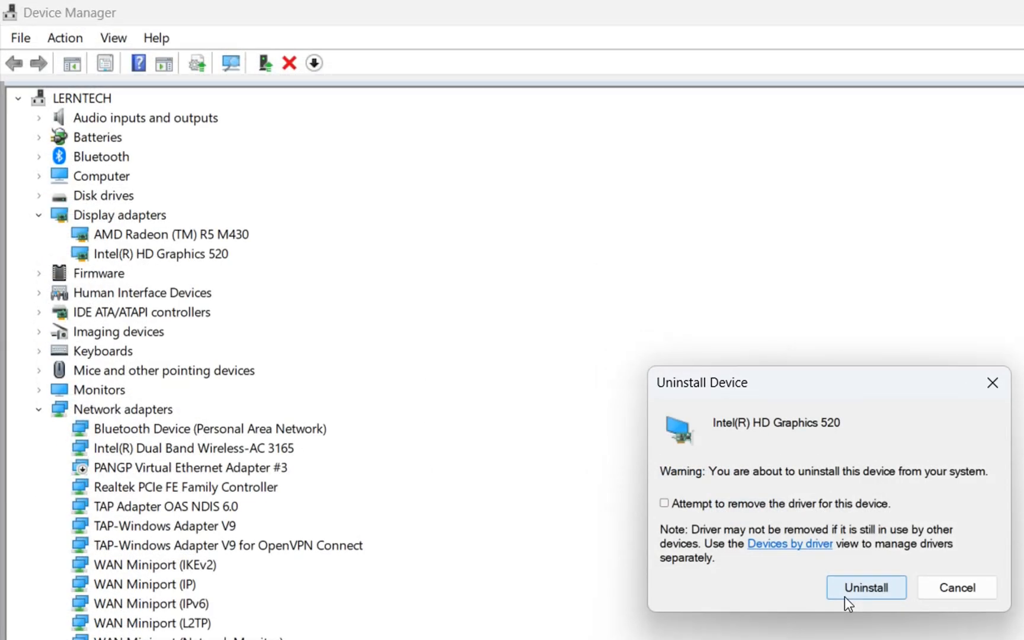
pyautogui.moveTo(712, 448)
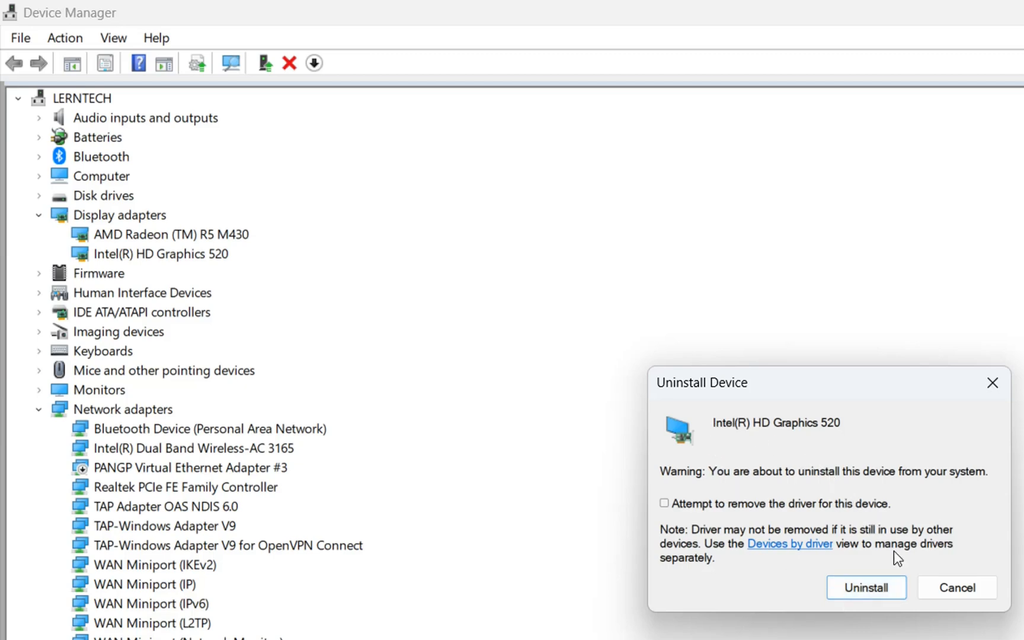
pyautogui.click(665, 503)
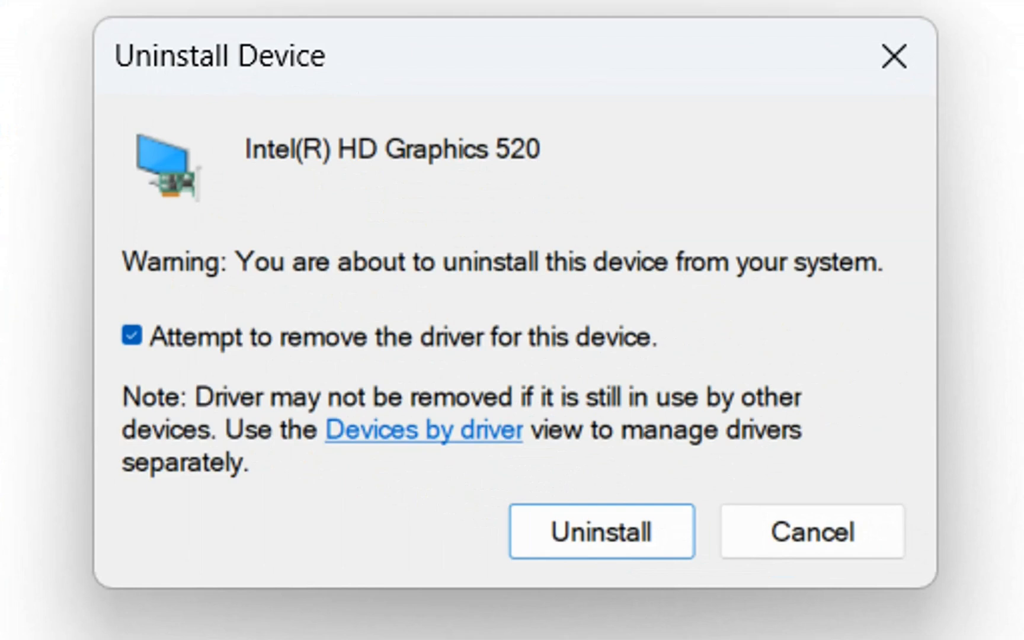